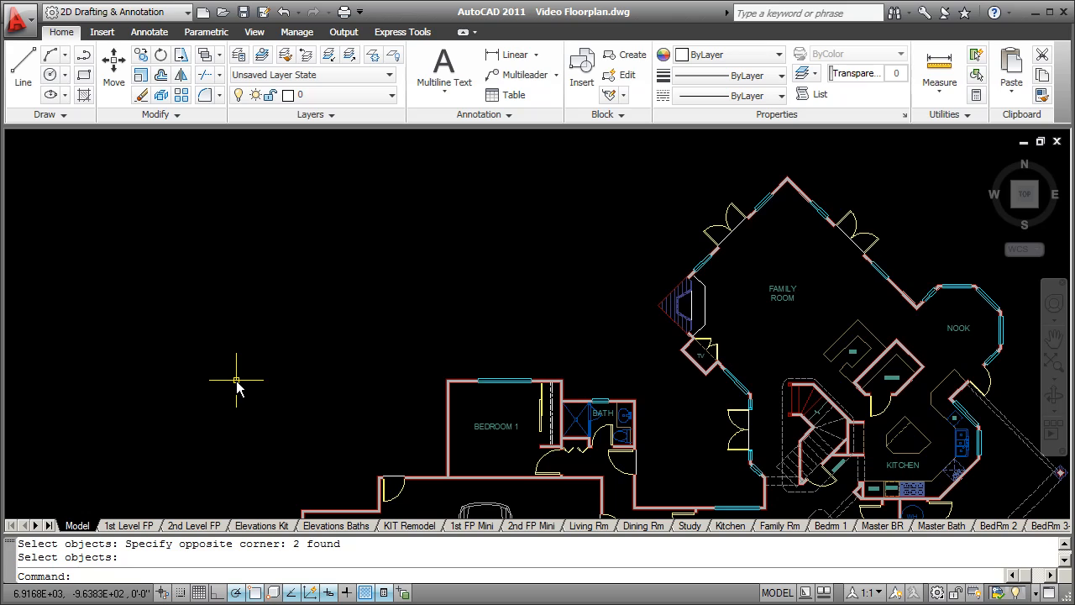
pyautogui.moveTo(253, 286)
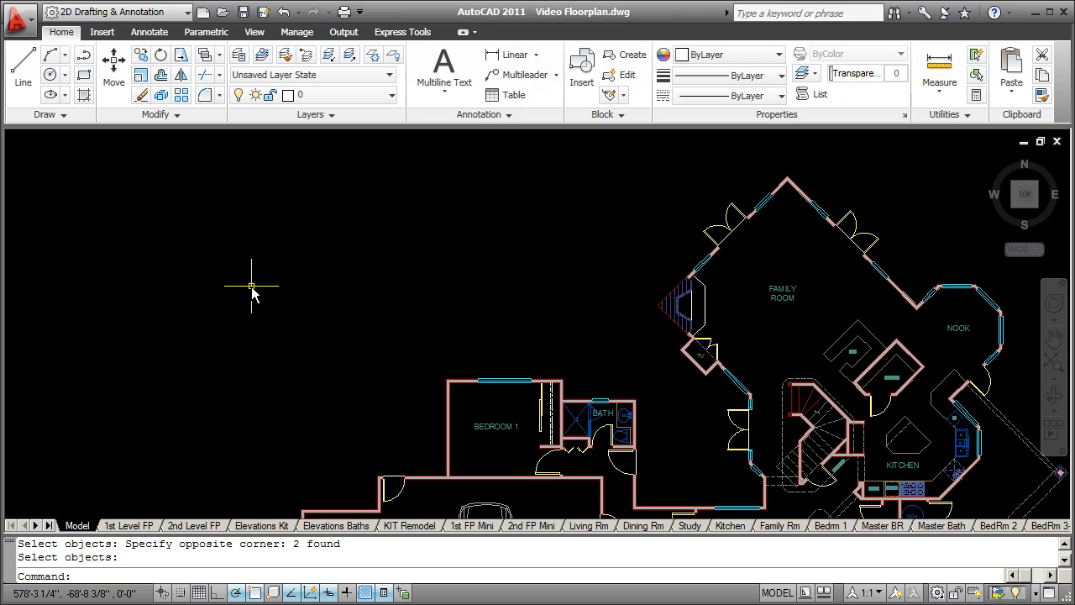
pyautogui.moveTo(399, 278)
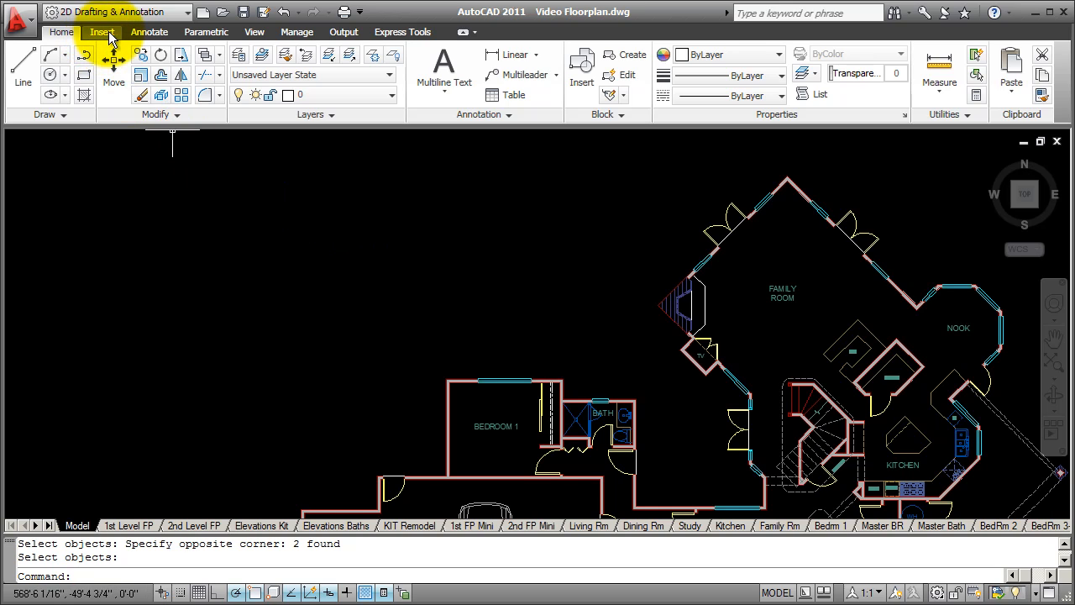
# Open DesignCenter from the Insert tab's Content panel.
pyautogui.click(101, 32)
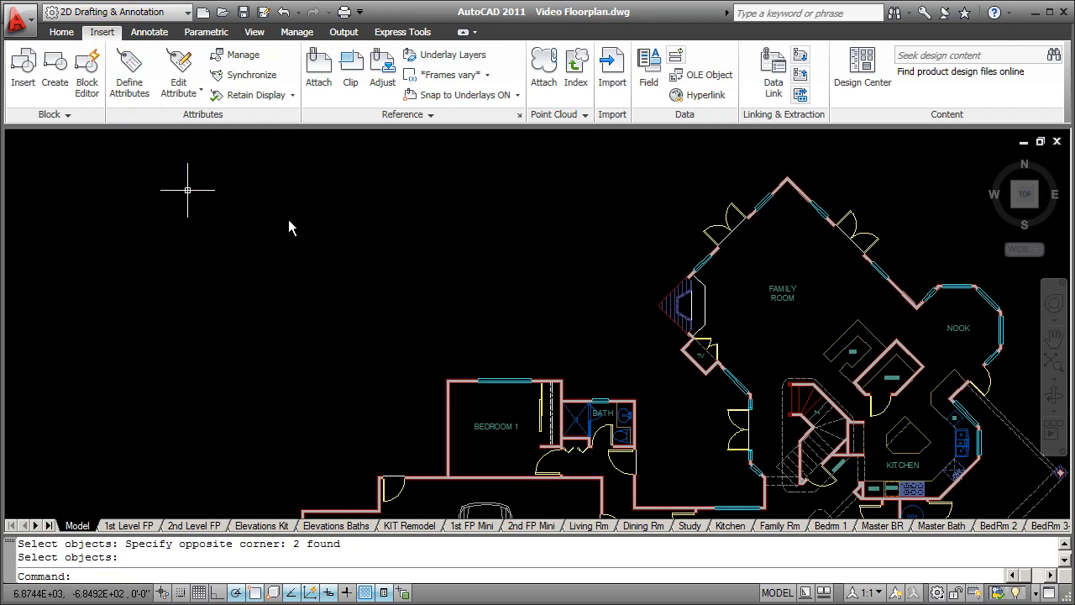
pyautogui.moveTo(862, 71)
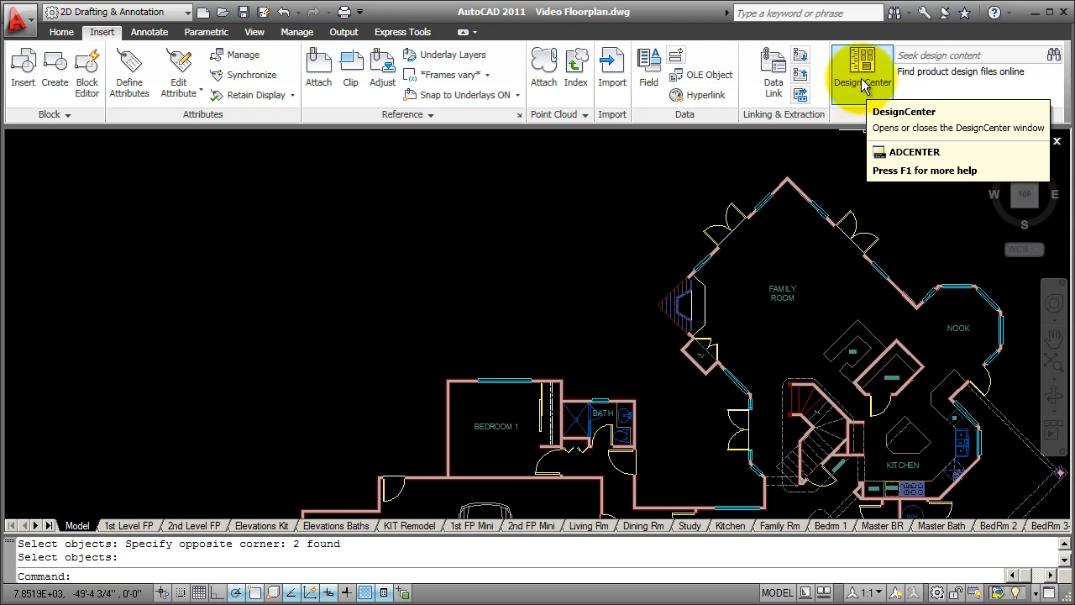
pyautogui.click(861, 71)
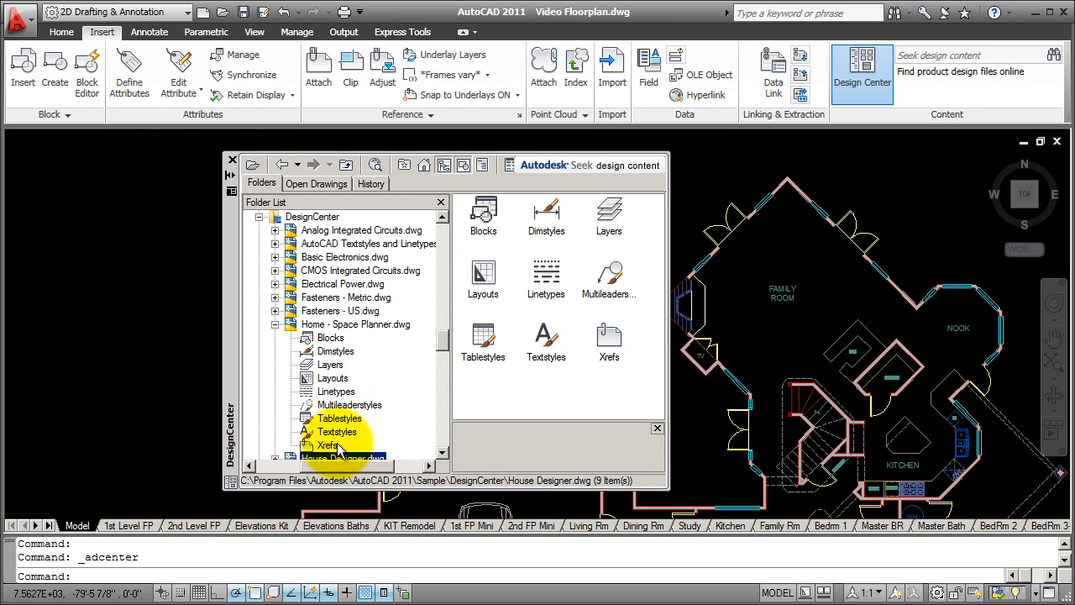
pyautogui.moveTo(401, 383)
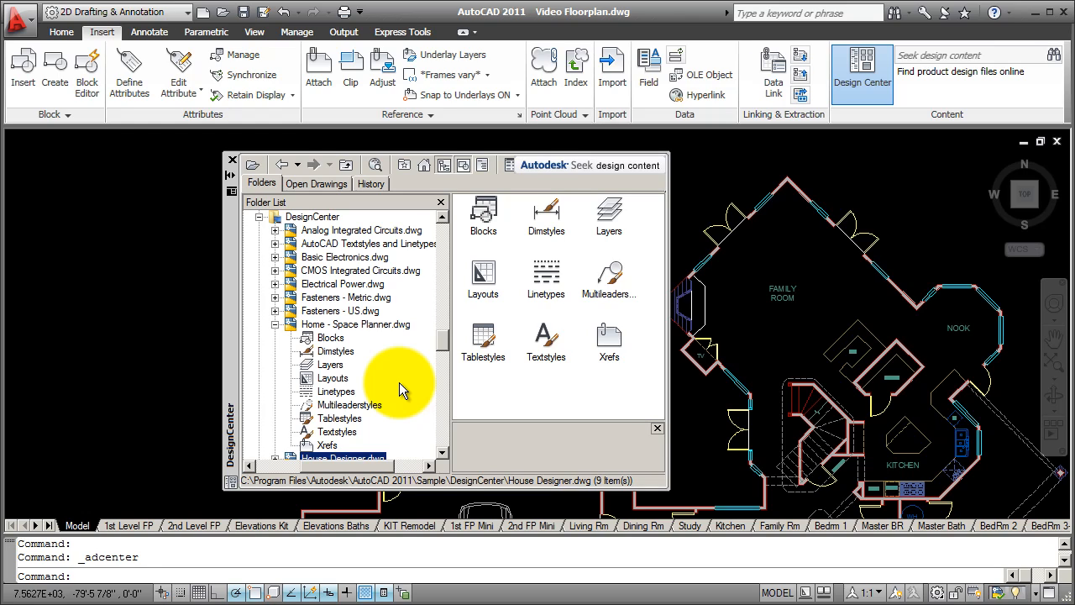
pyautogui.moveTo(336, 353)
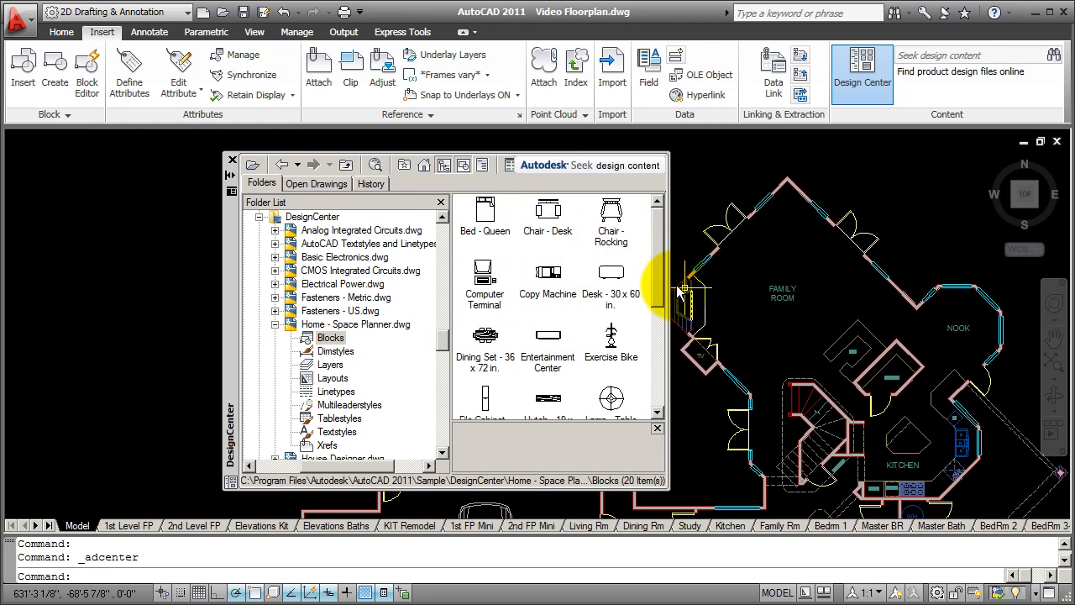
# Scroll through the Home - Space Planner furniture block previews.
pyautogui.scroll(-3)
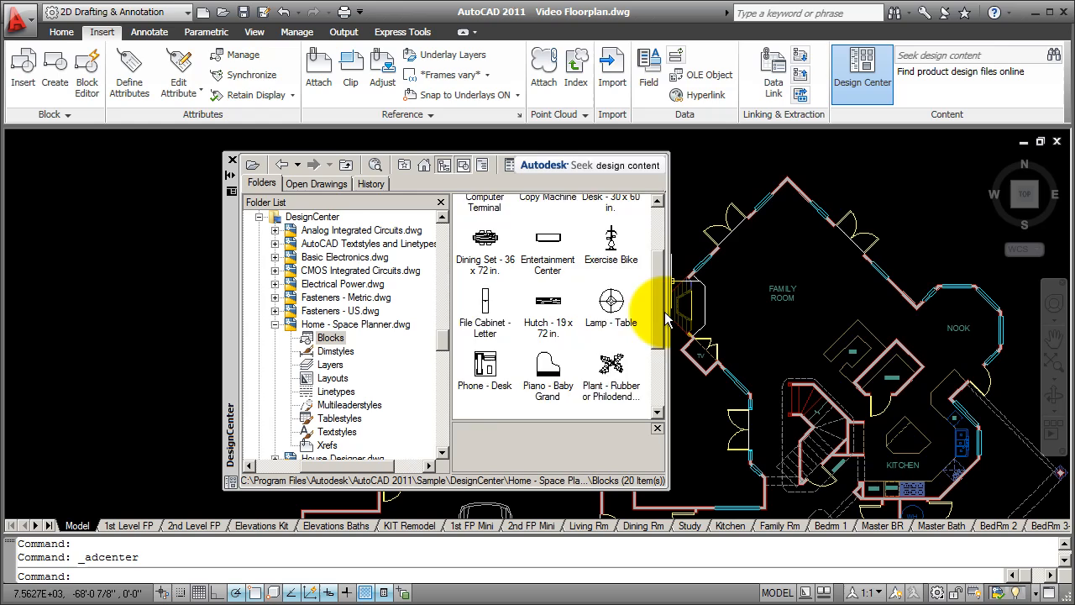
pyautogui.scroll(-3)
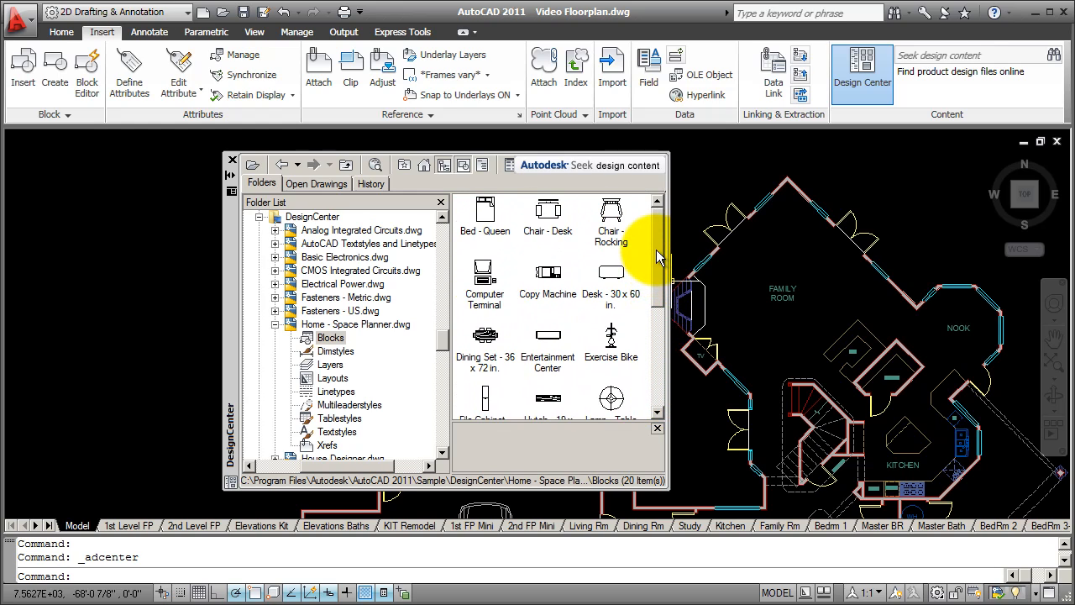
pyautogui.moveTo(735, 310)
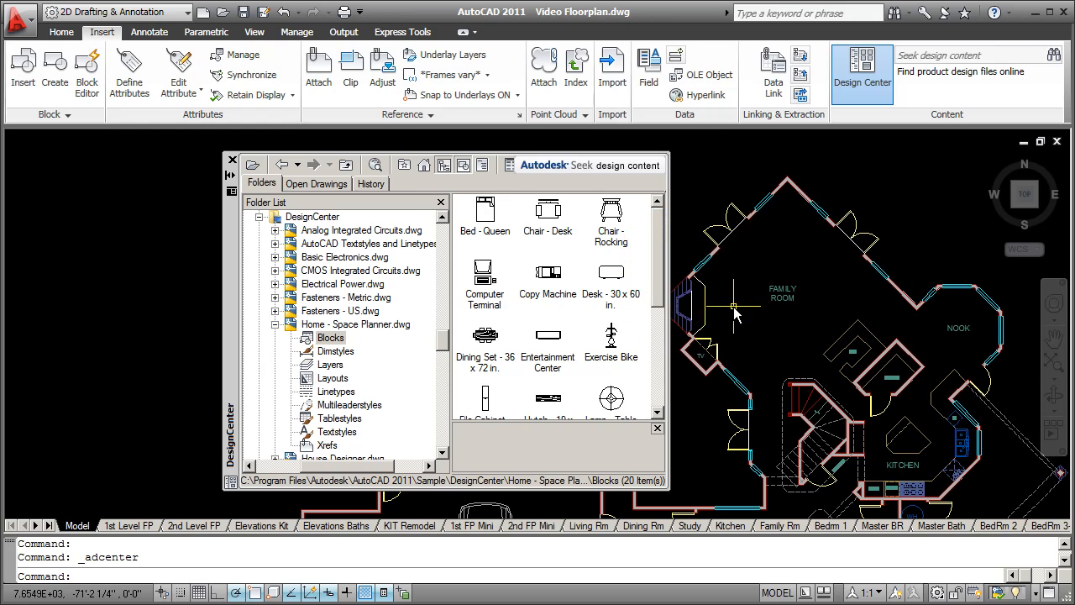
pyautogui.moveTo(733, 324)
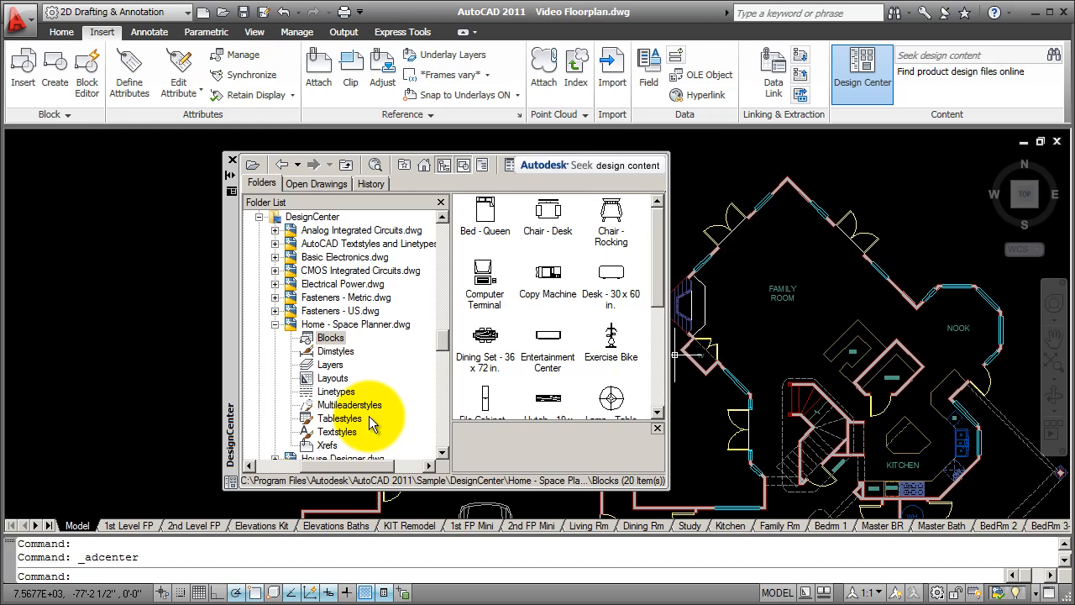
pyautogui.moveTo(389, 472)
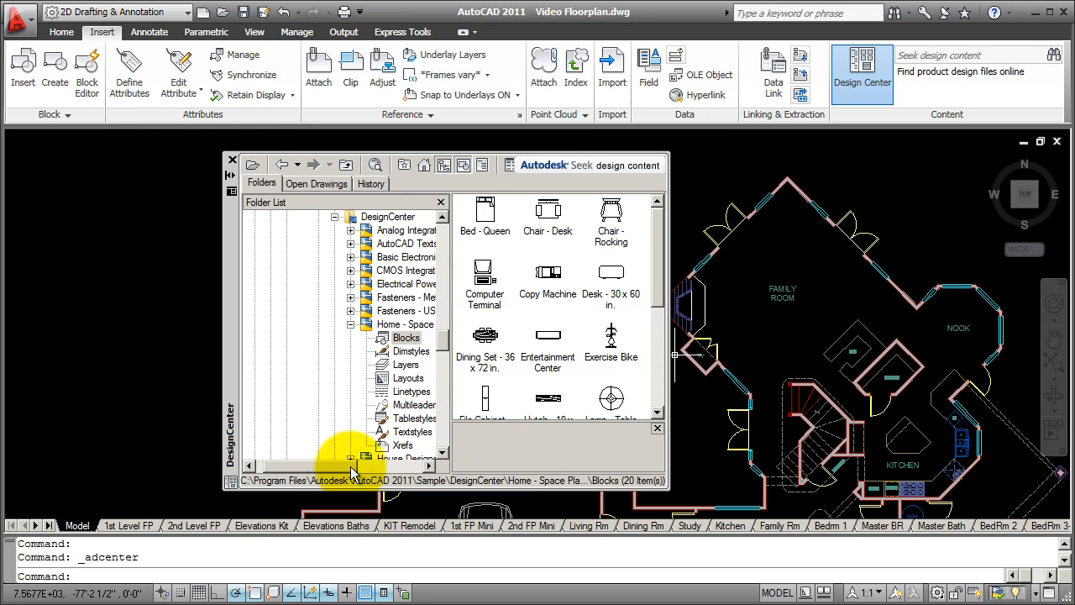
pyautogui.moveTo(443, 348)
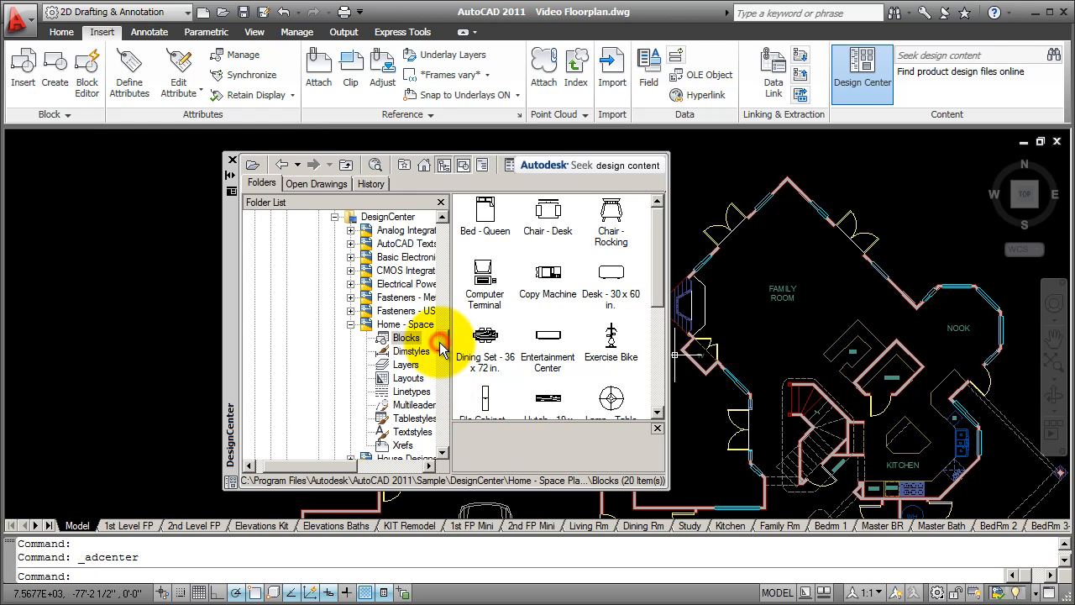
# Browse the folder list to the ArchBlocks Libraries folder and open it.
pyautogui.scroll(-3)
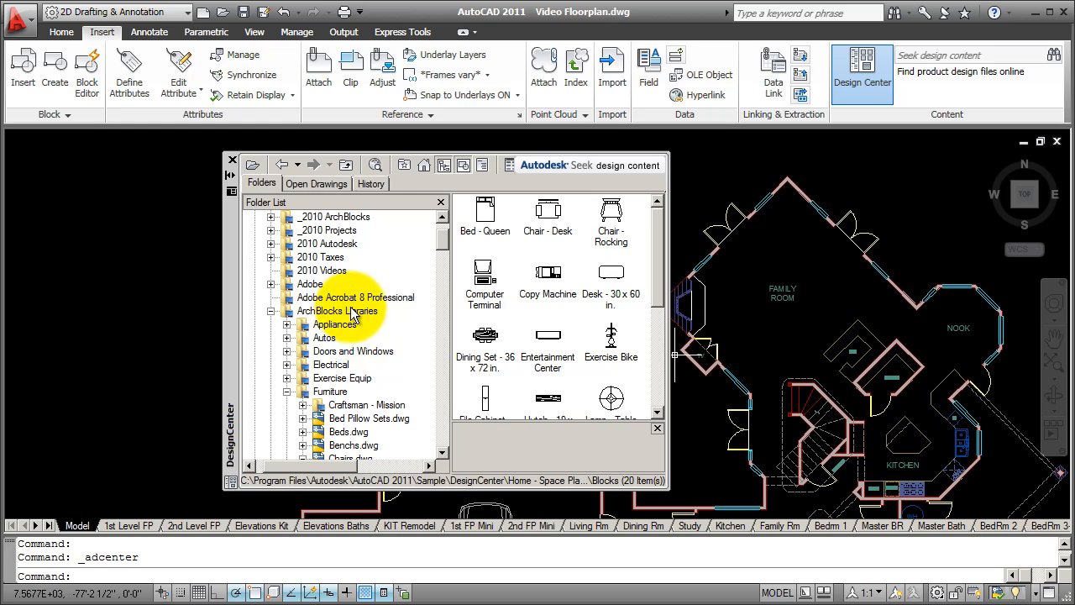
pyautogui.moveTo(364, 324)
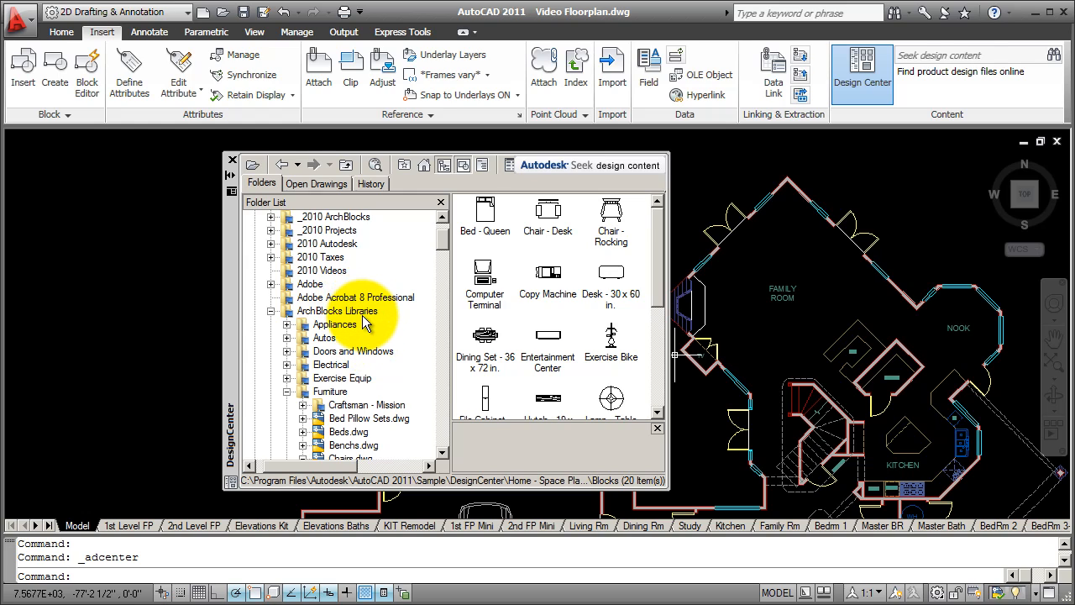
pyautogui.click(337, 311)
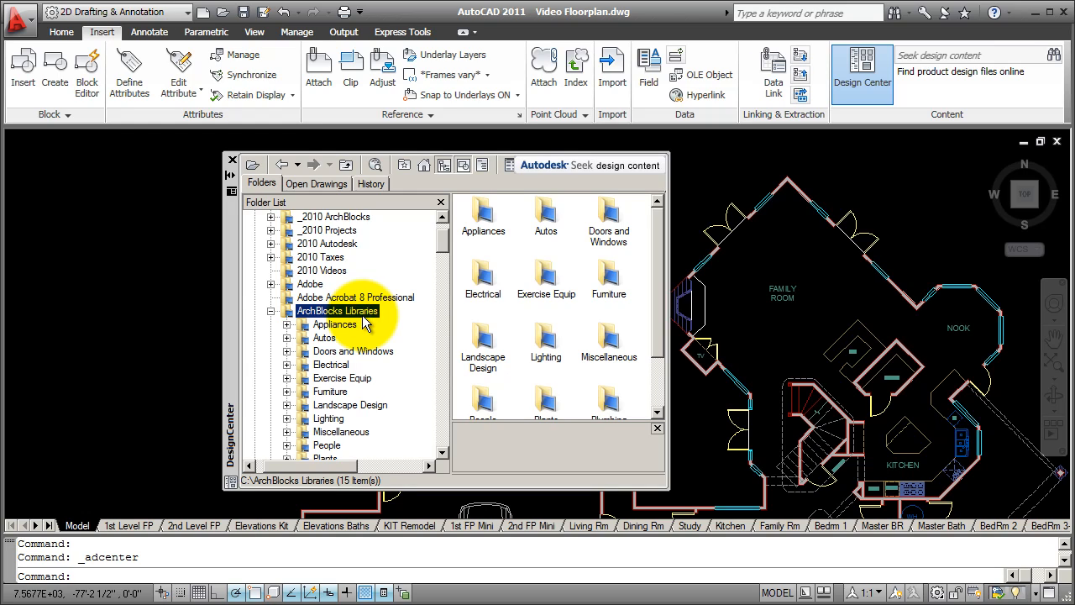
pyautogui.moveTo(402, 361)
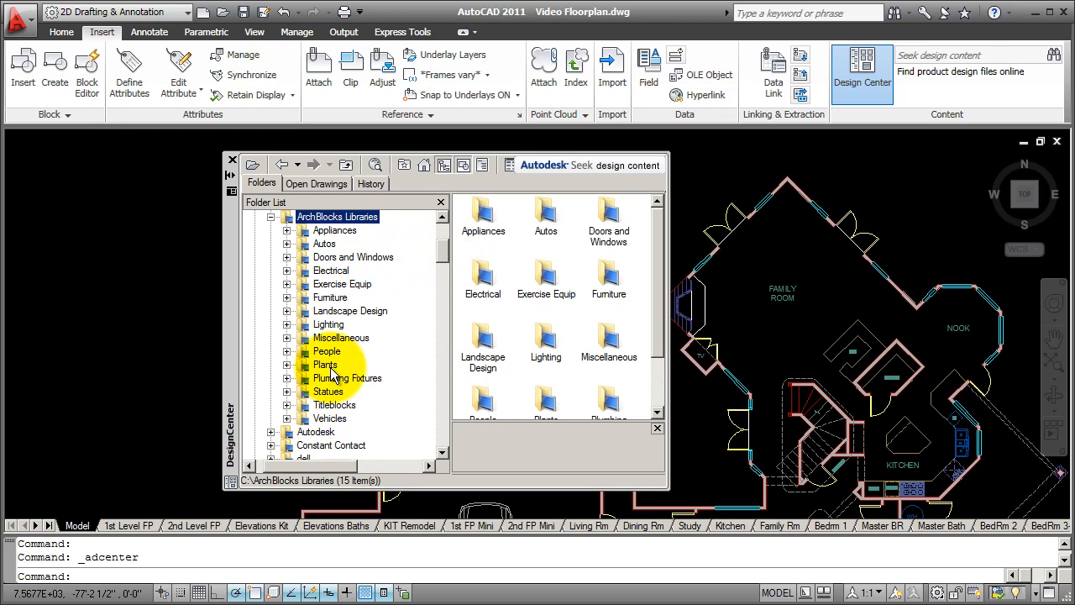
pyautogui.moveTo(352, 338)
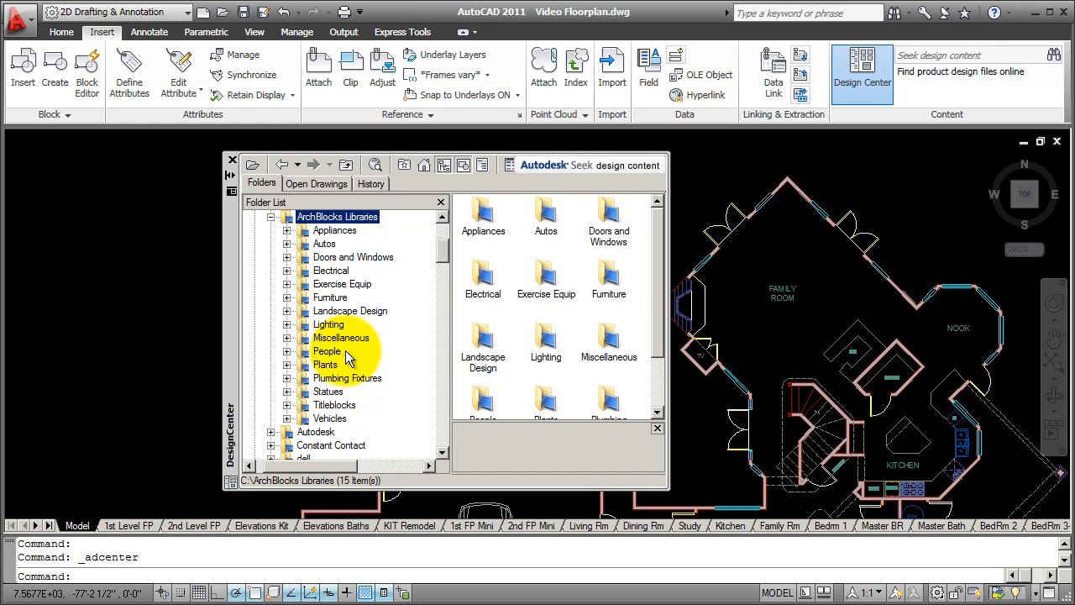
pyautogui.moveTo(374, 307)
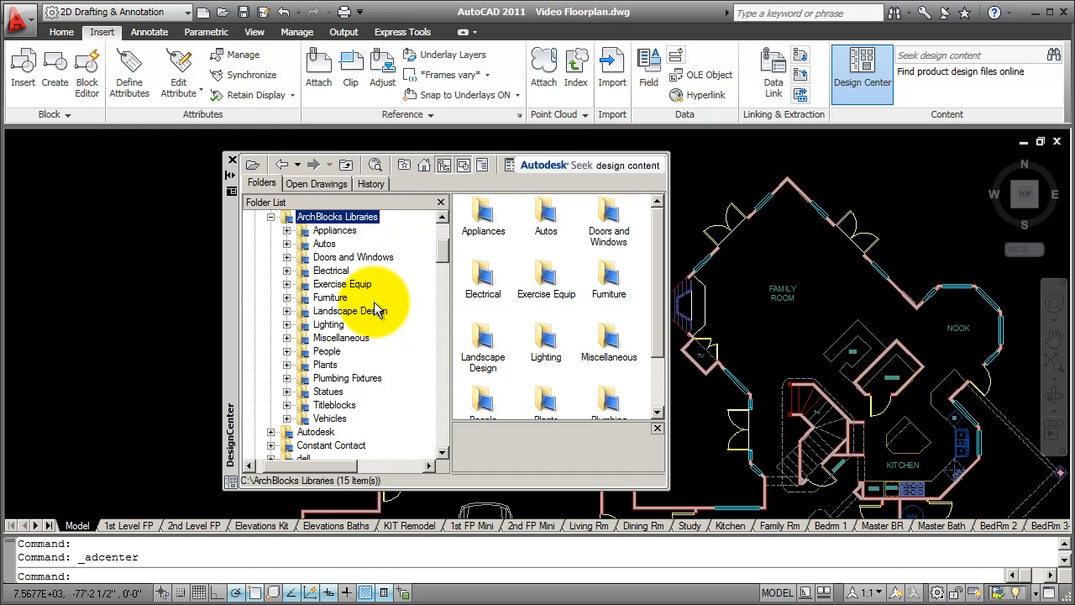
pyautogui.moveTo(246, 275)
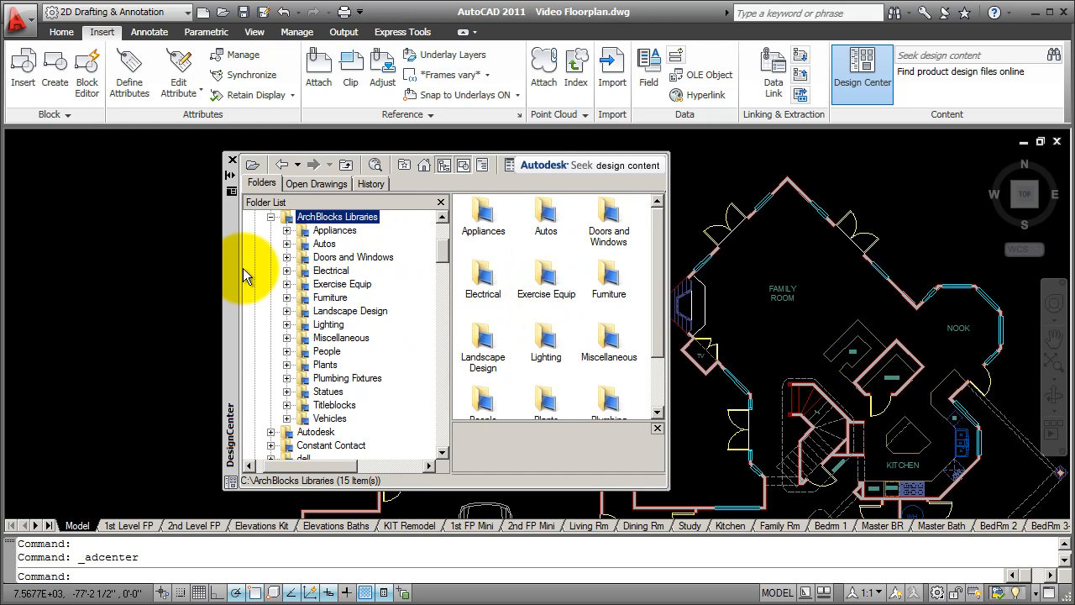
pyautogui.moveTo(231, 261)
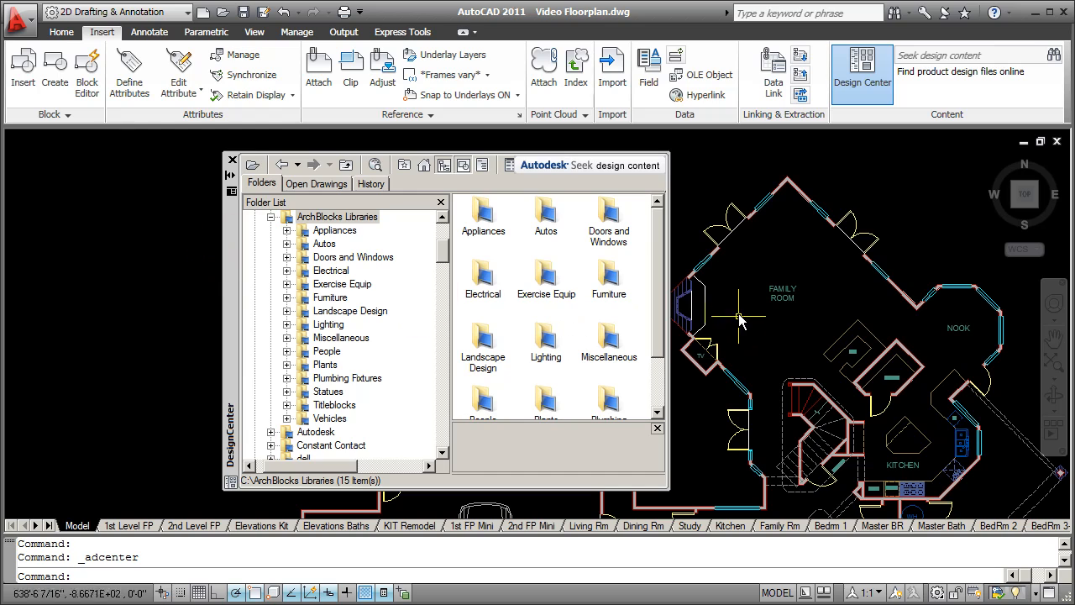
pyautogui.moveTo(764, 340)
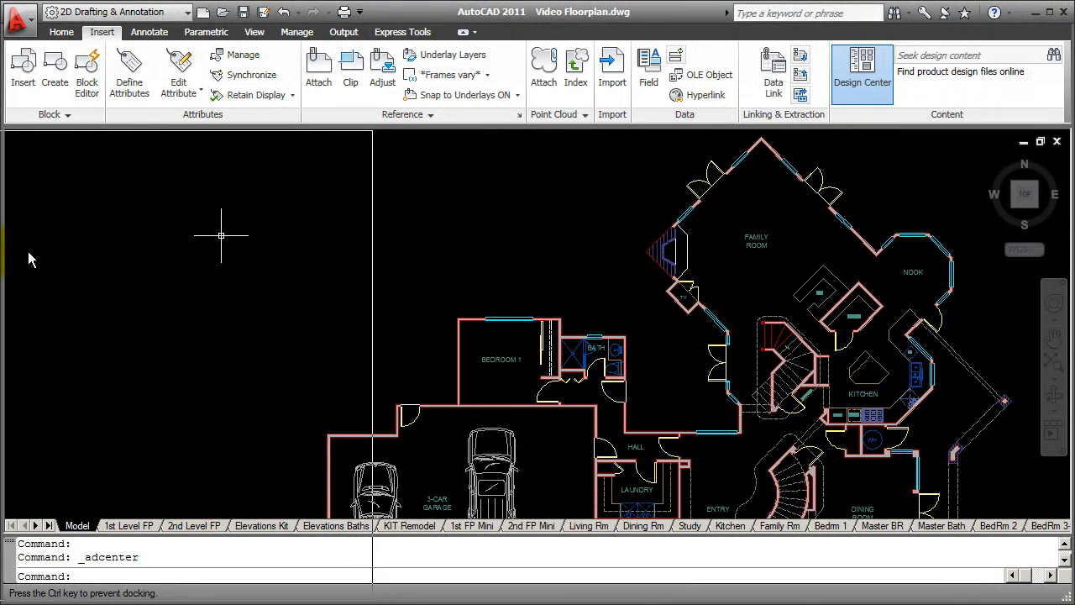
# Move DesignCenter by its title bar and dock it along the left window edge.
pyautogui.click(861, 74)
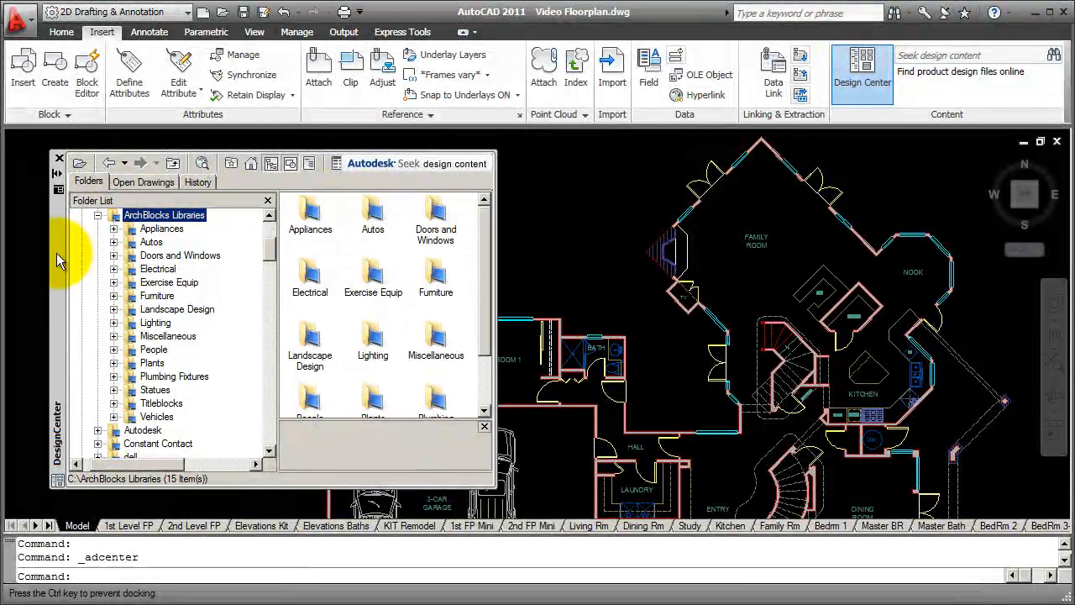
pyautogui.click(59, 158)
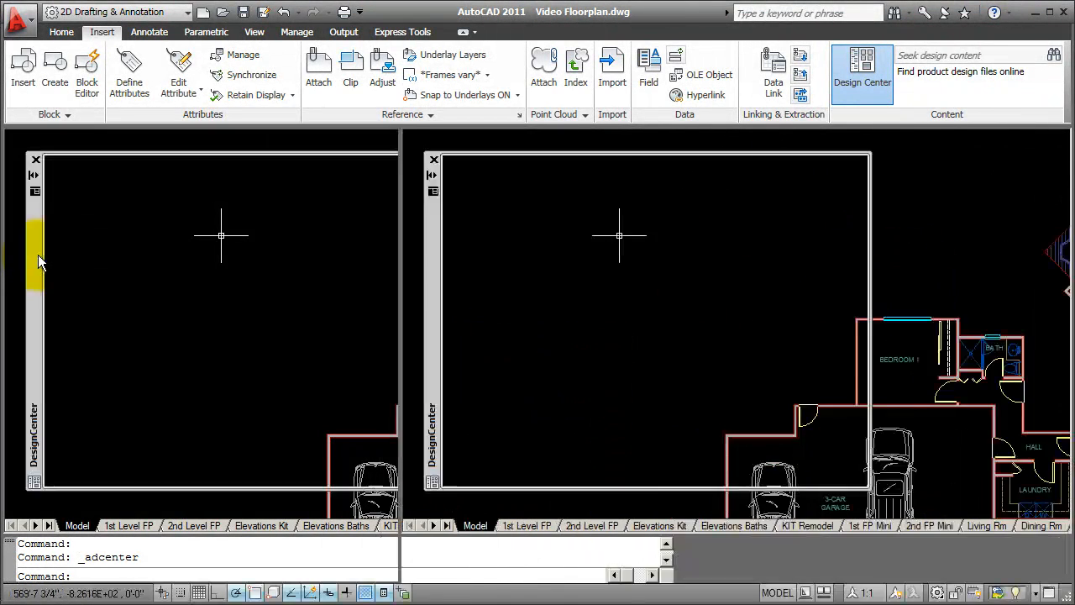
pyautogui.click(34, 252)
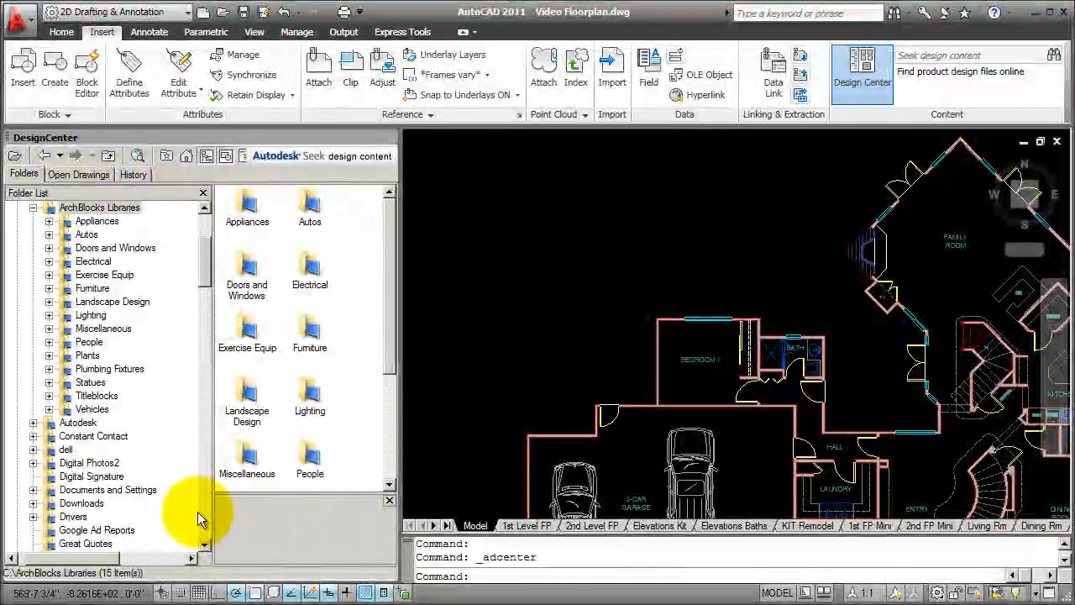
pyautogui.moveTo(269, 472)
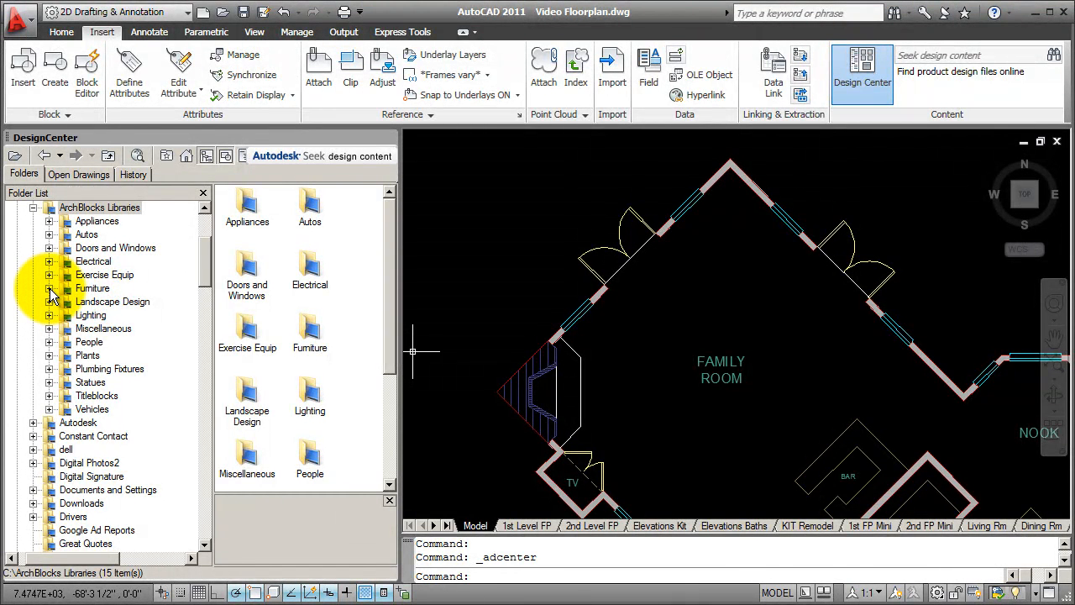
# Expand Furniture > Chairs.dwg and scroll its blocks to Chair 42x40 PV.
pyautogui.click(49, 288)
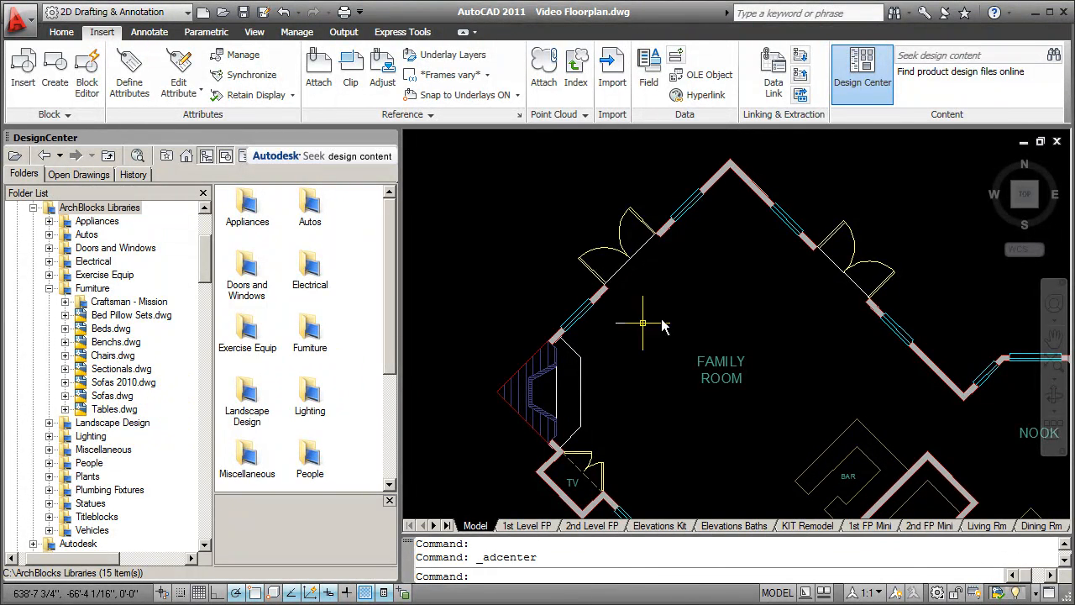
pyautogui.moveTo(483, 441)
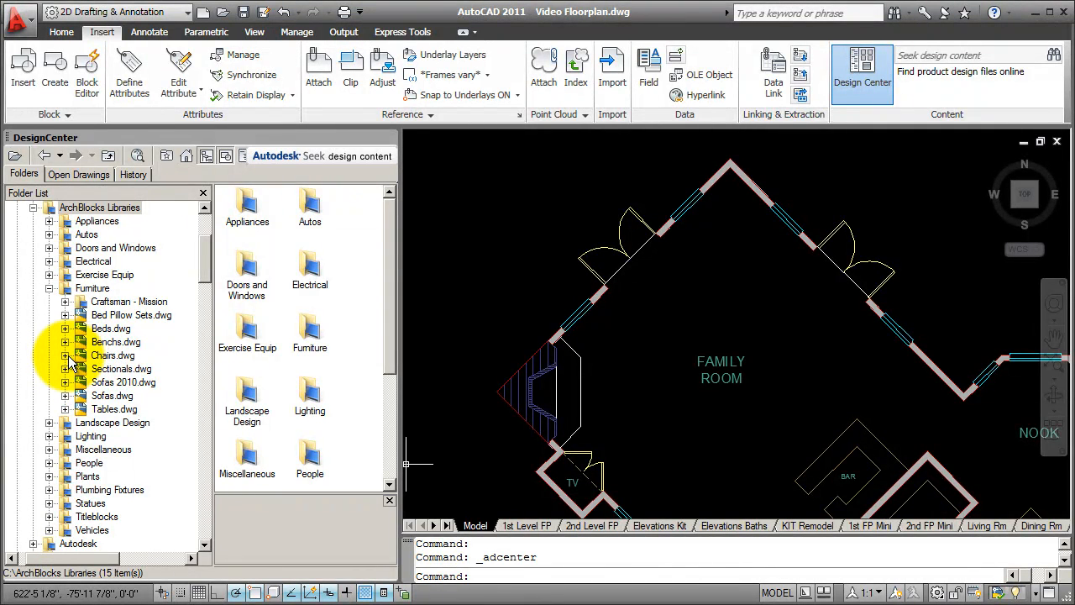
pyautogui.click(66, 355)
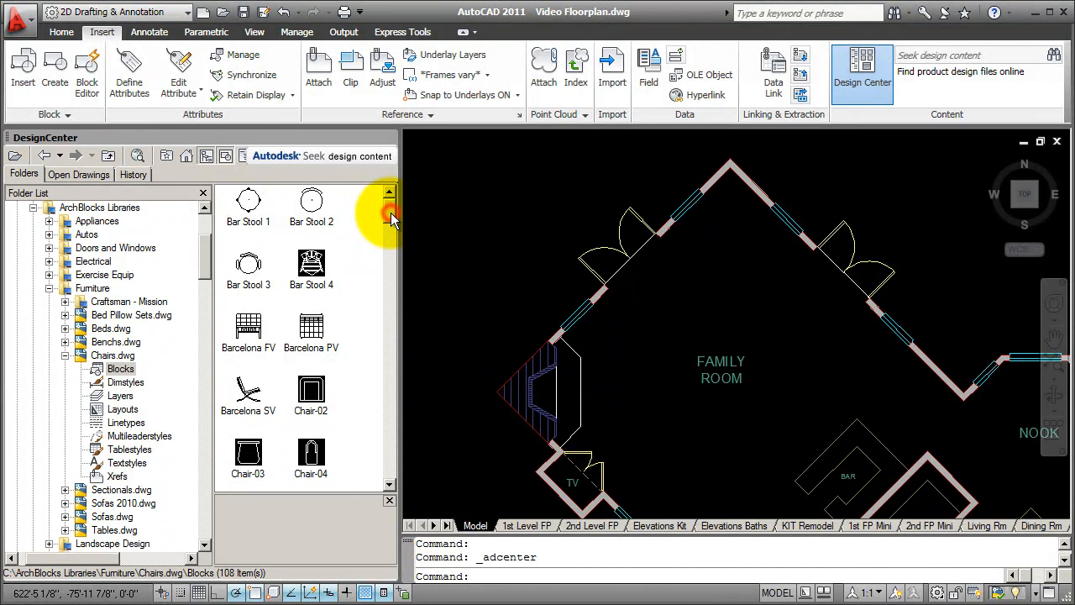
pyautogui.scroll(-3)
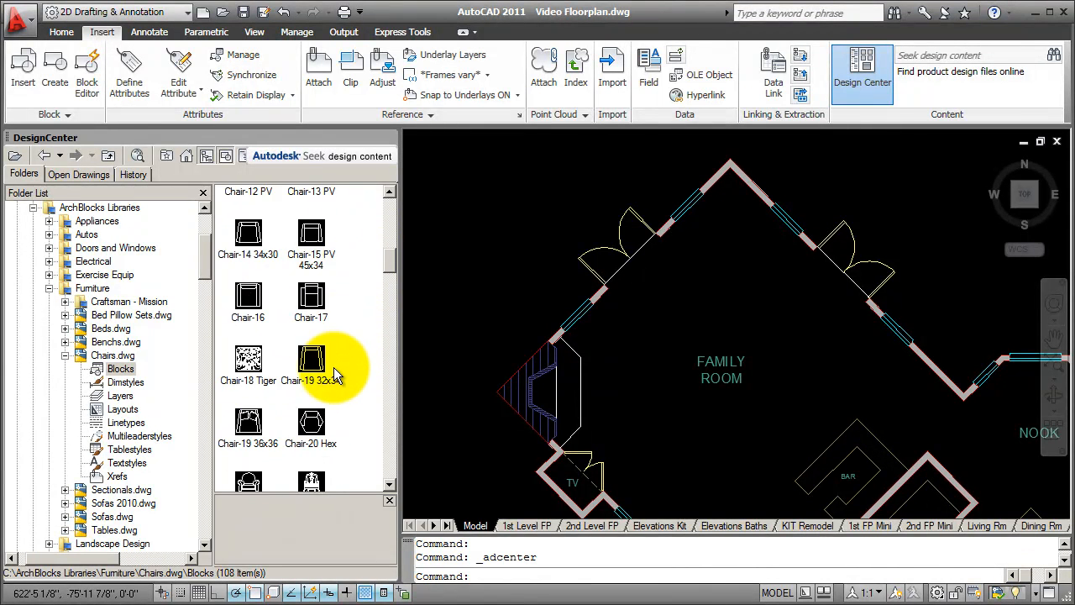
pyautogui.scroll(-3)
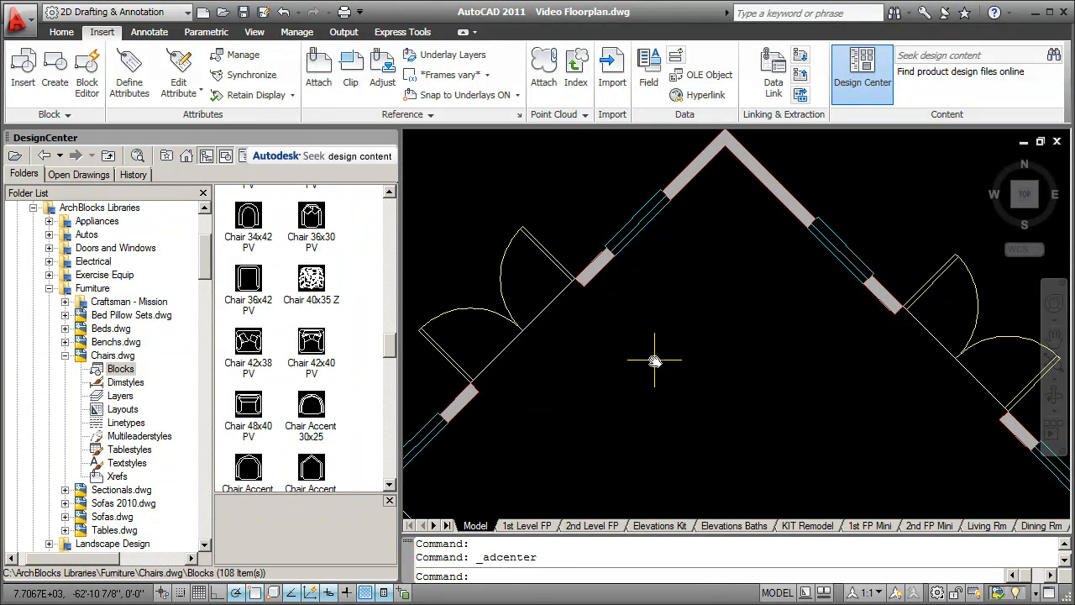
pyautogui.moveTo(626, 396)
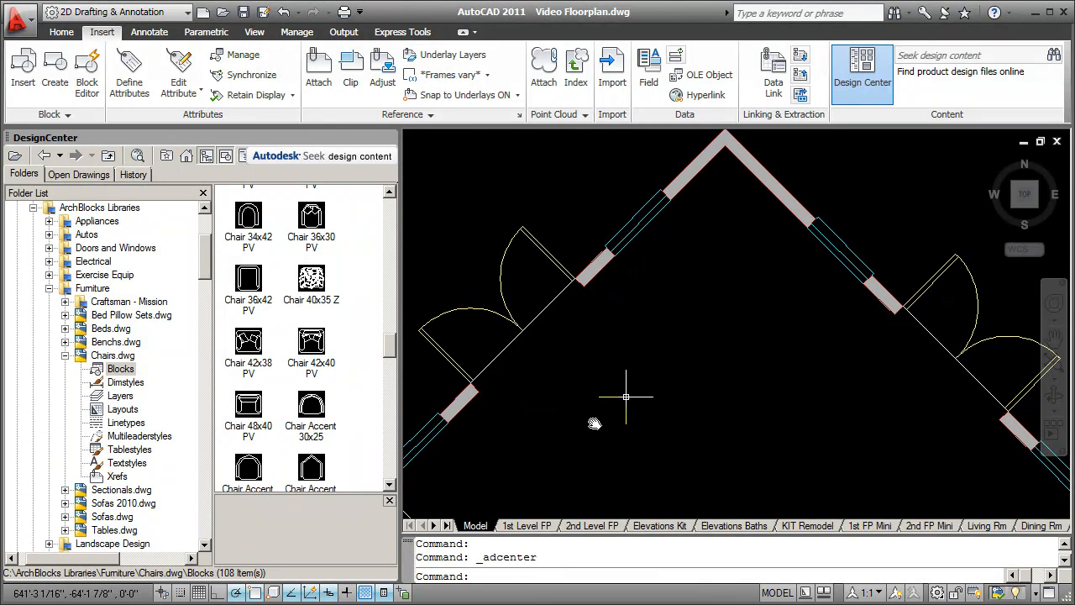
# Drag Chair 42x40 PV into the family room's top corner.
pyautogui.click(310, 340)
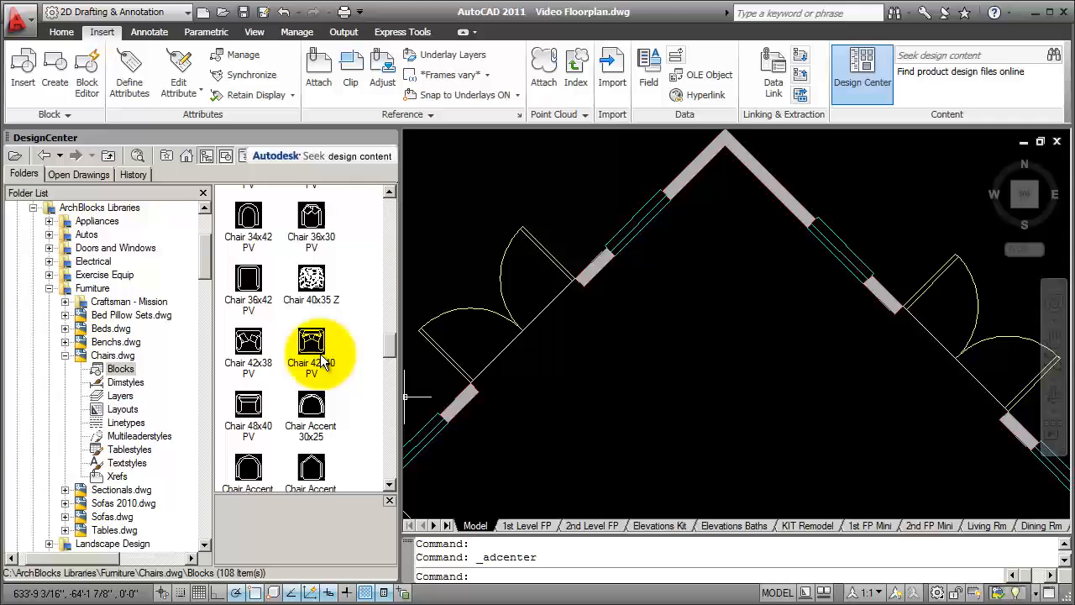
pyautogui.click(311, 344)
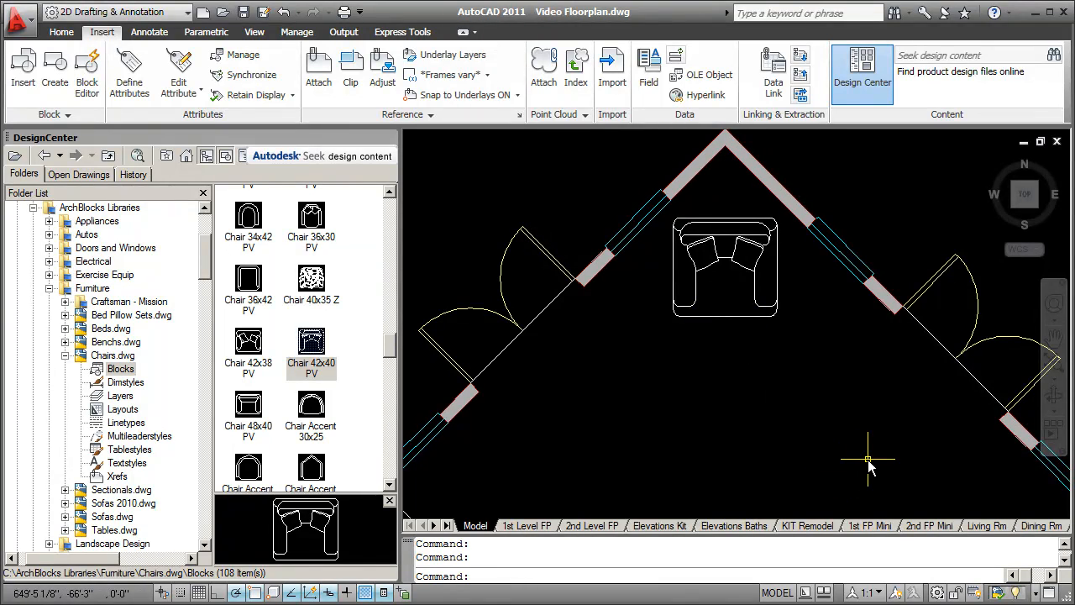
pyautogui.moveTo(643, 323)
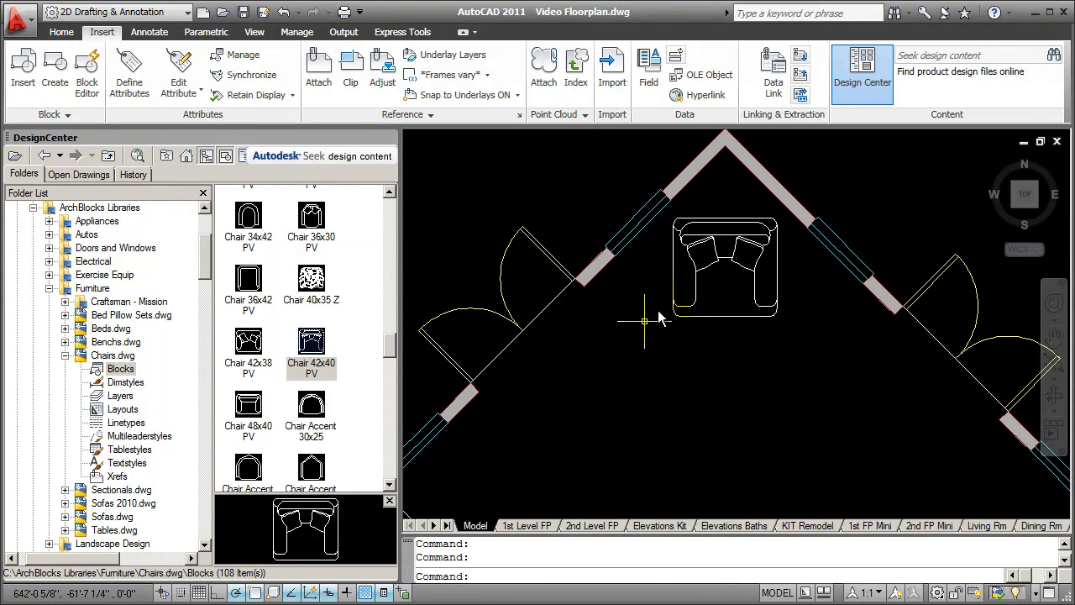
pyautogui.moveTo(794, 399)
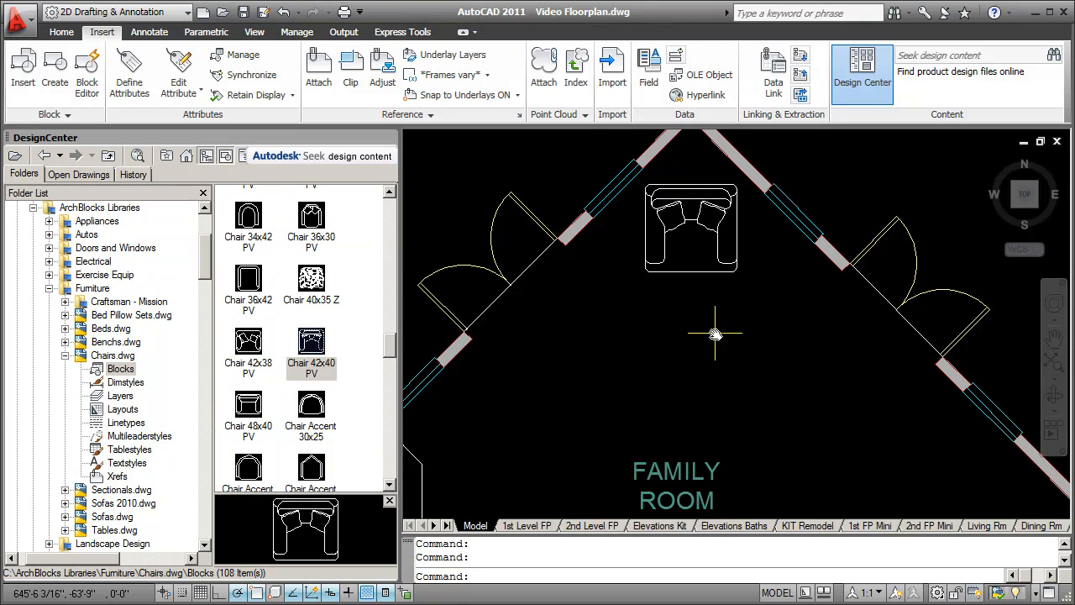
pyautogui.click(311, 340)
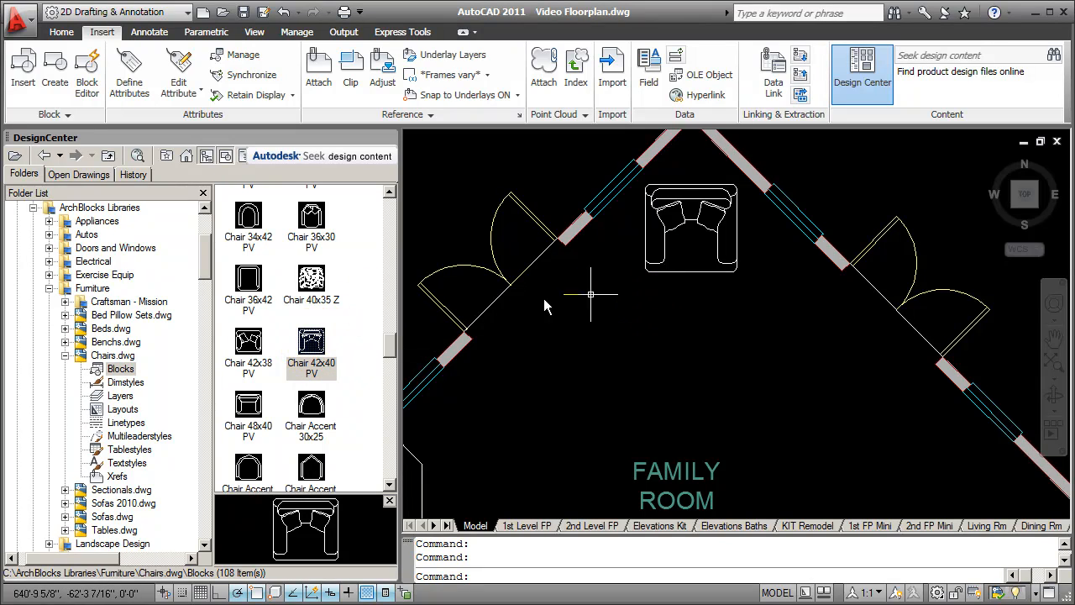
pyautogui.click(311, 345)
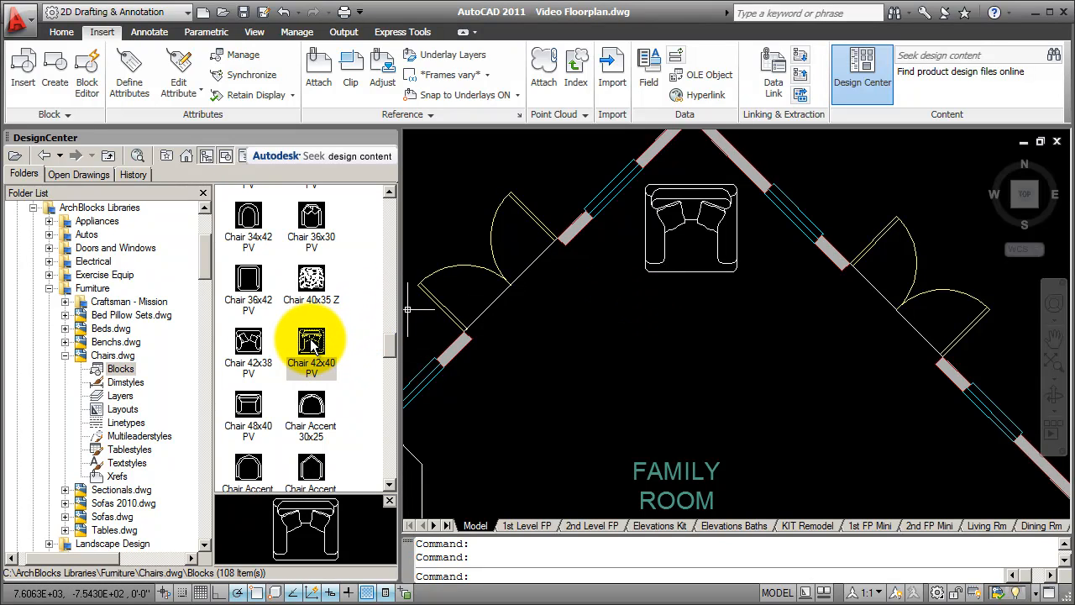
# Insert Chair 42x40 PV with on-screen rotation kept checked, and confirm.
pyautogui.doubleClick(311, 340)
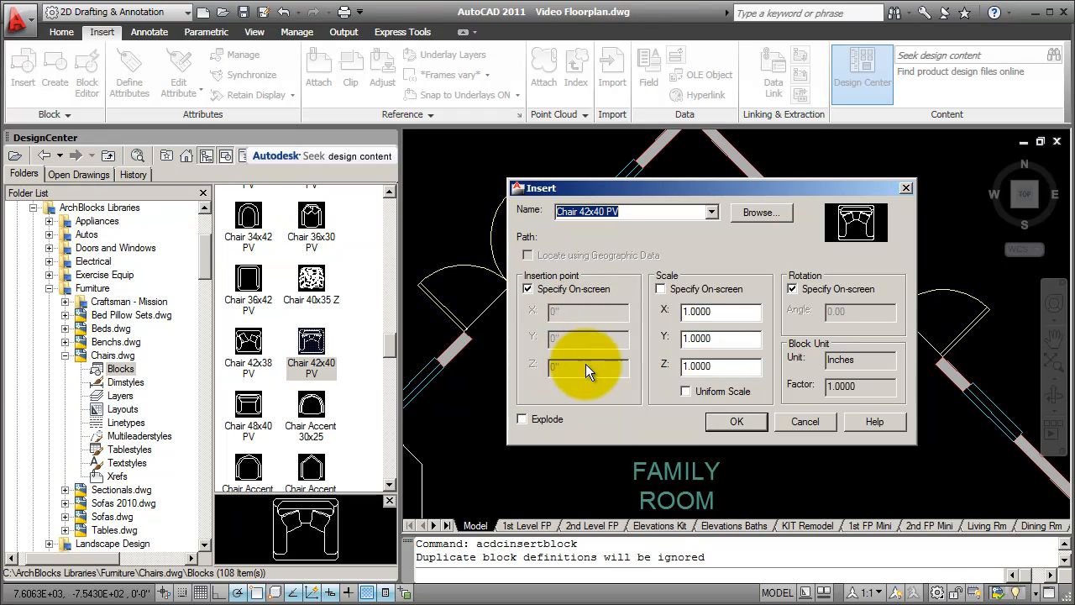
pyautogui.moveTo(596, 378)
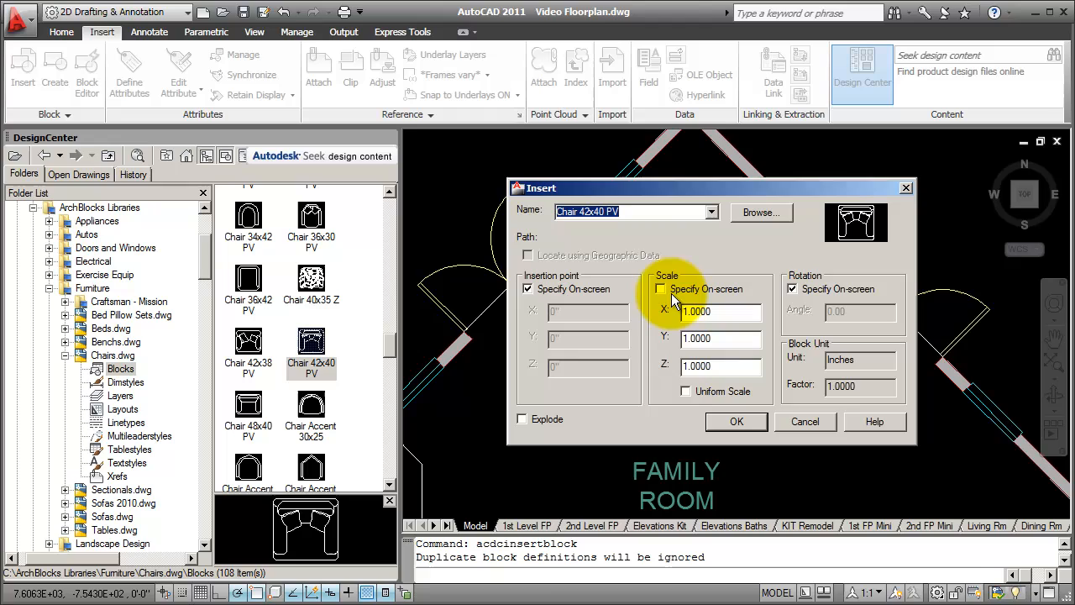
pyautogui.moveTo(660, 288)
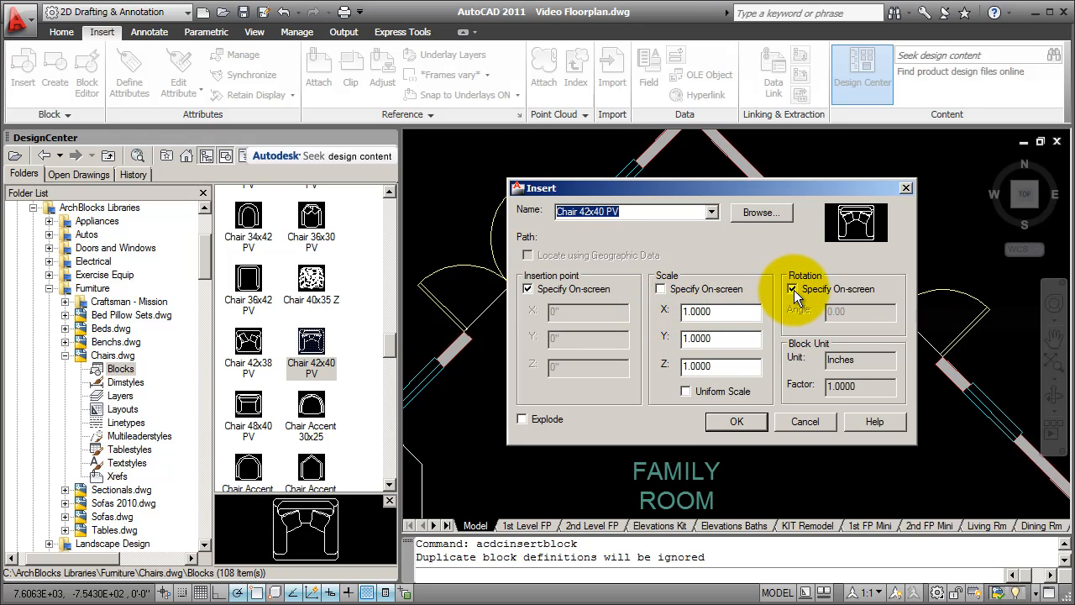
pyautogui.click(792, 288)
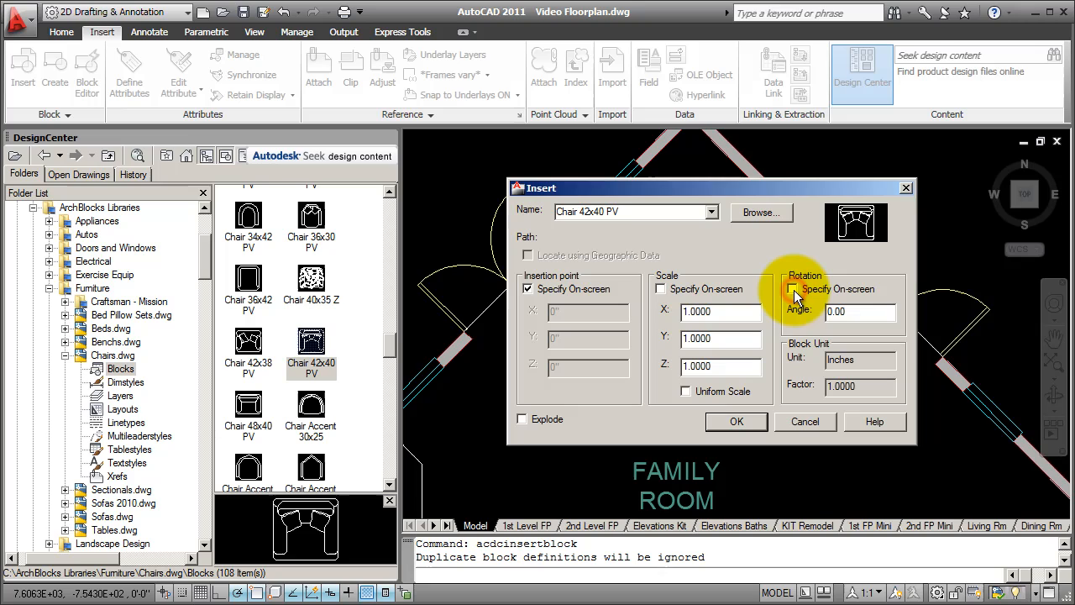
pyautogui.click(791, 289)
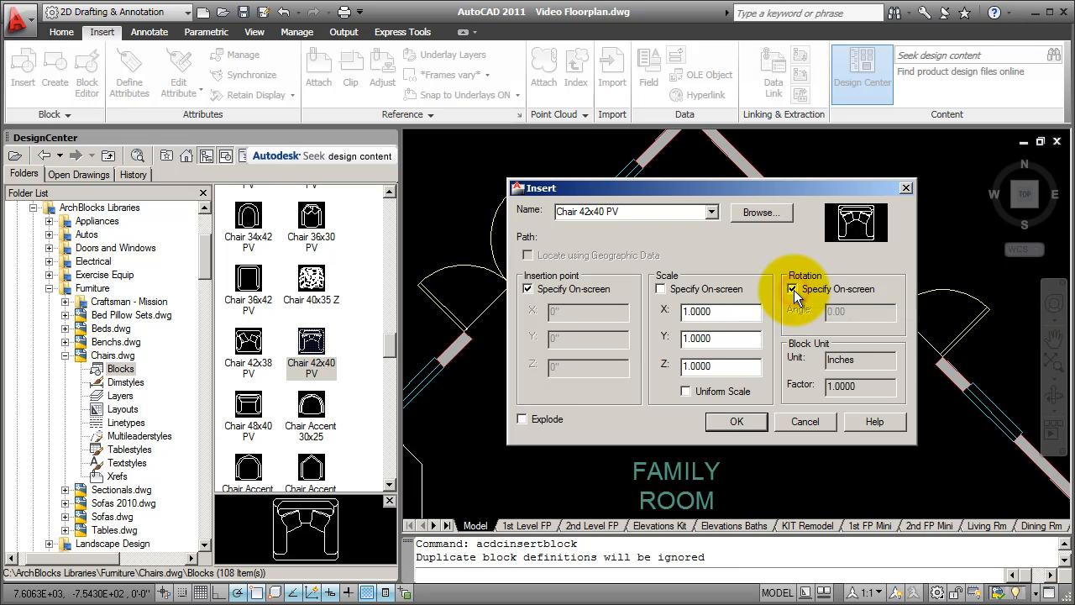
pyautogui.moveTo(792, 288)
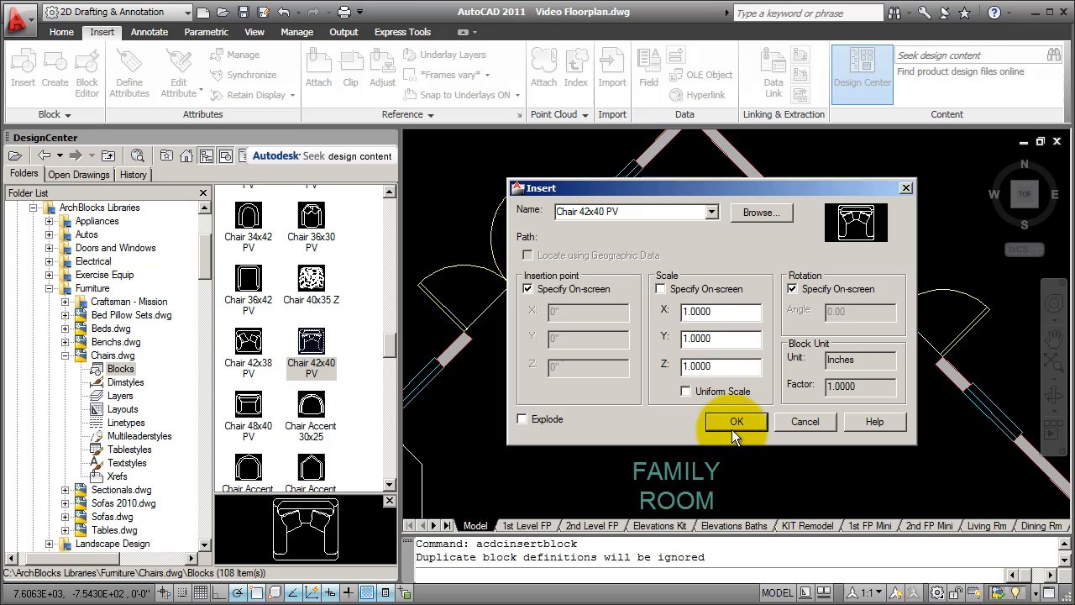
pyautogui.click(736, 420)
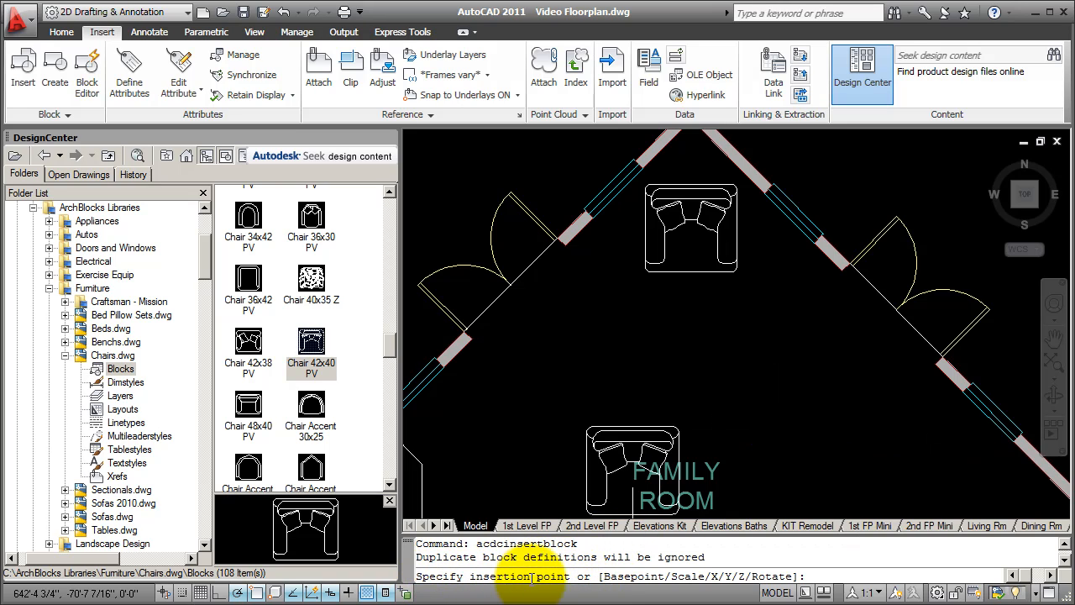
pyautogui.moveTo(632, 411)
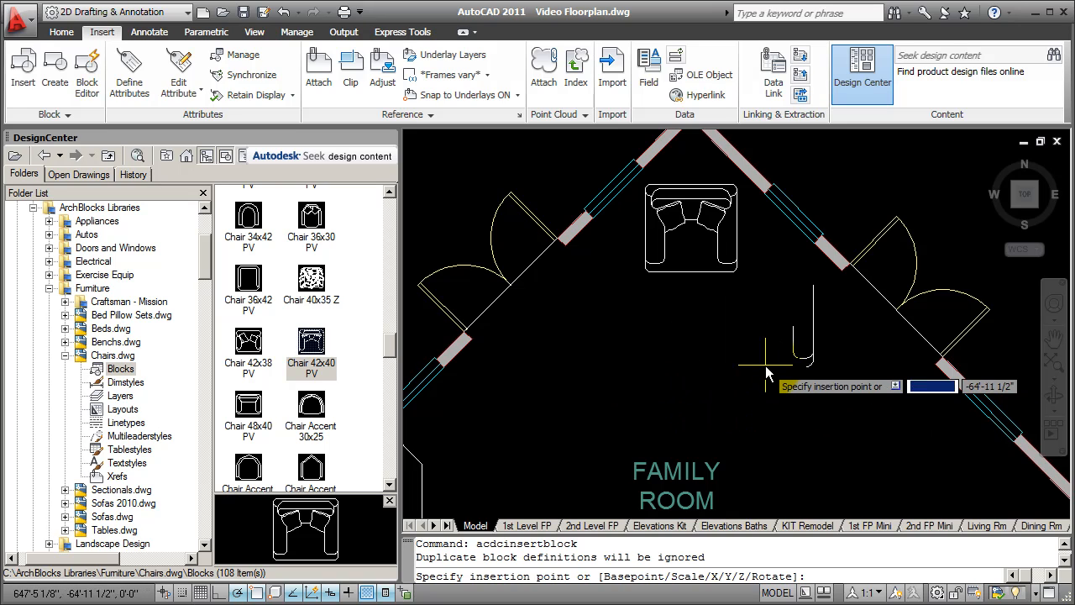
pyautogui.moveTo(758, 371)
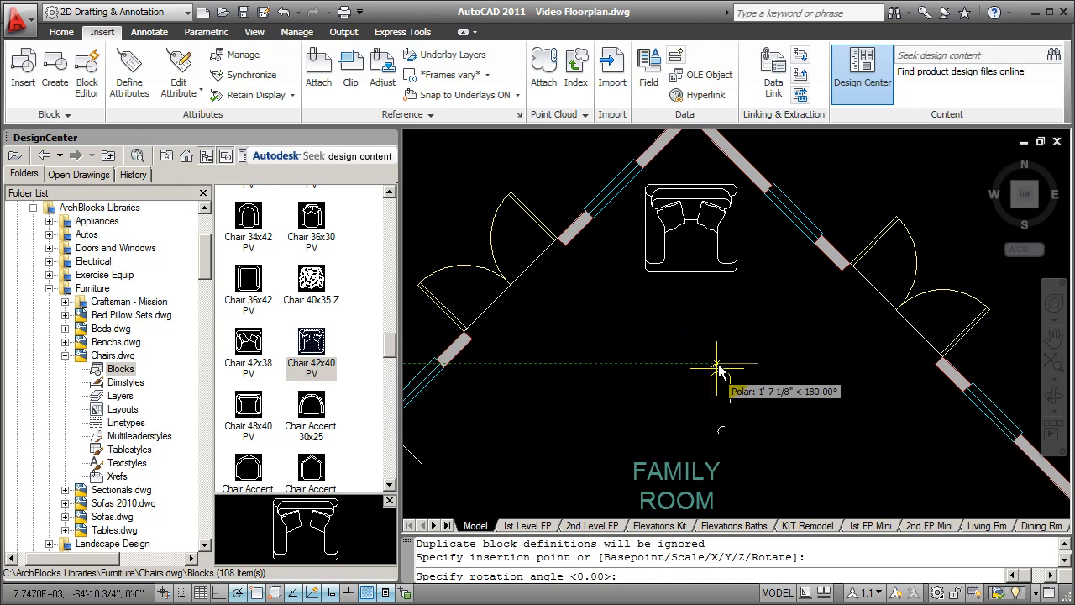
# Place the second chair's insertion point in the middle of the family room.
pyautogui.click(720, 369)
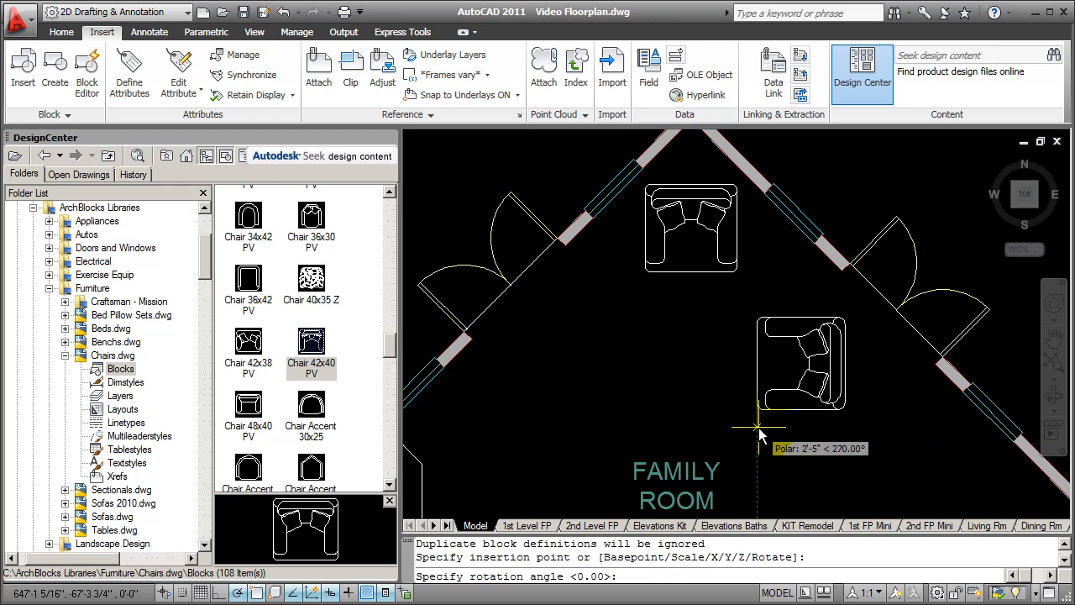
pyautogui.moveTo(752, 428)
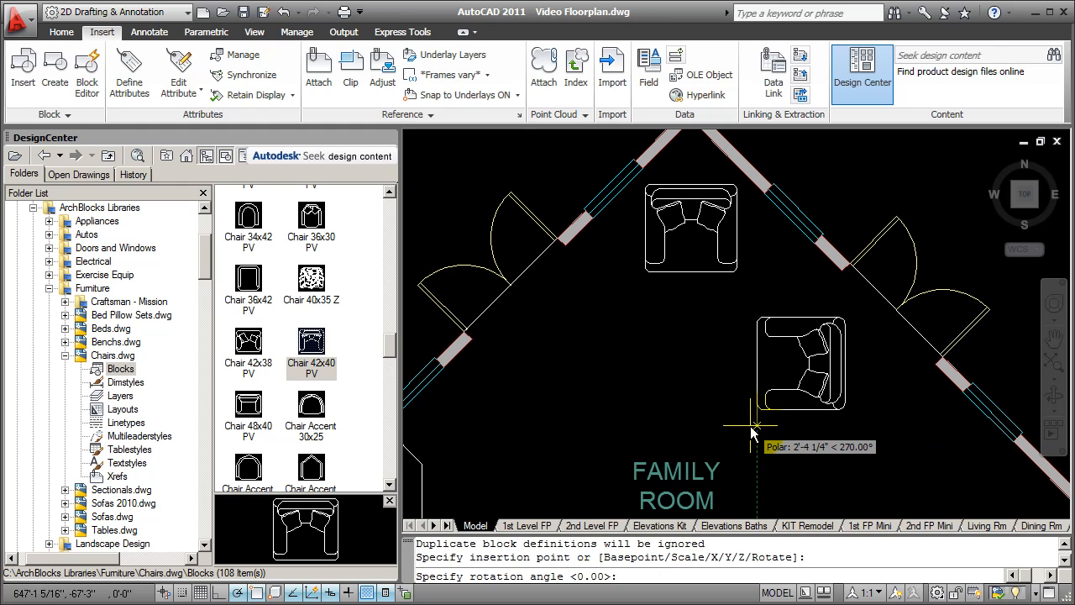
pyautogui.moveTo(722, 369)
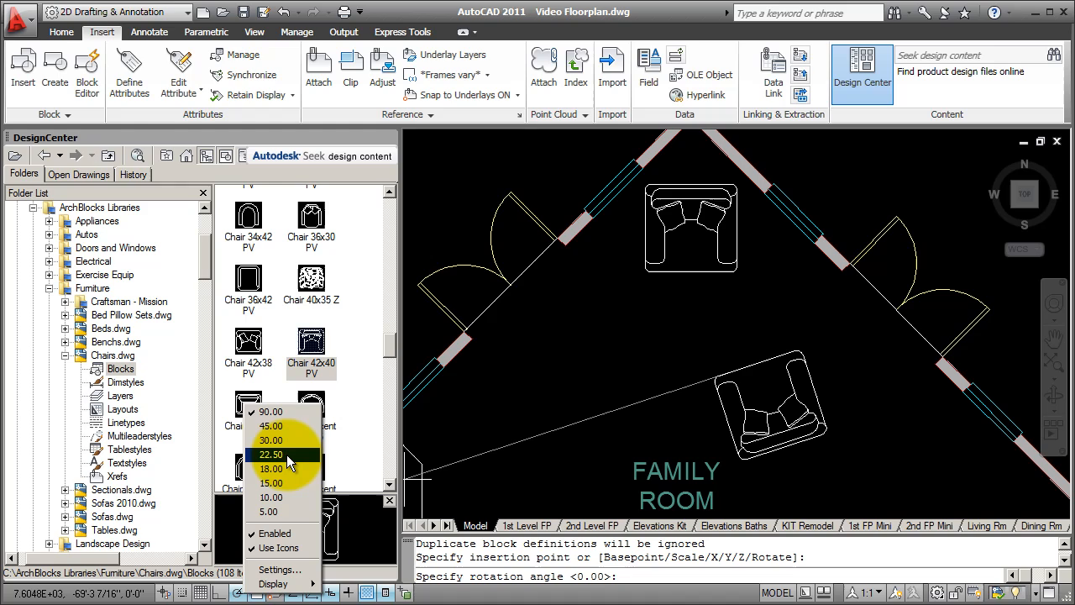
pyautogui.moveTo(271, 482)
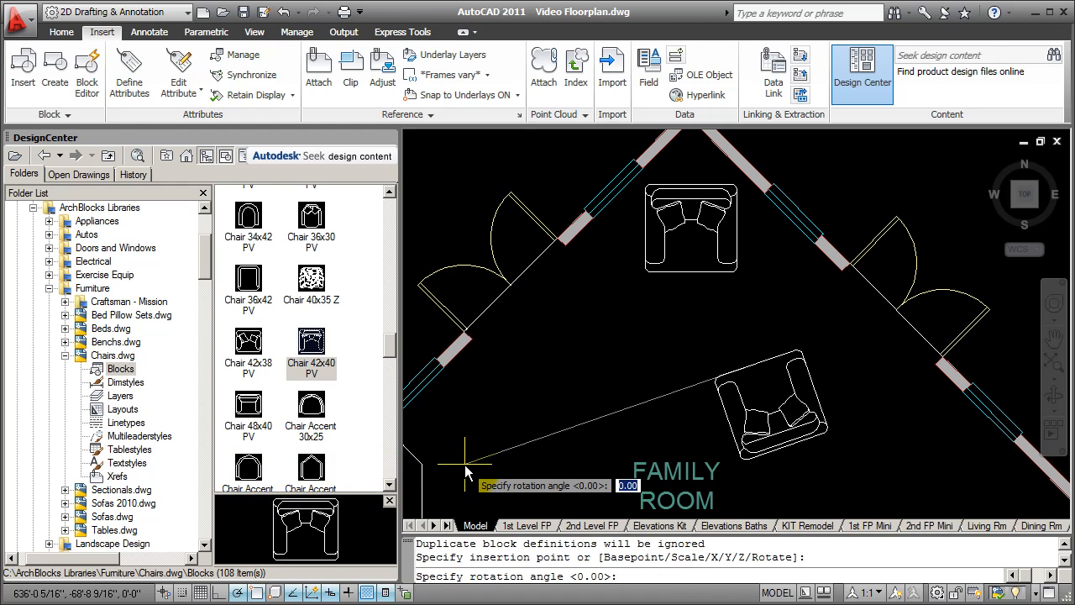
pyautogui.moveTo(466, 466)
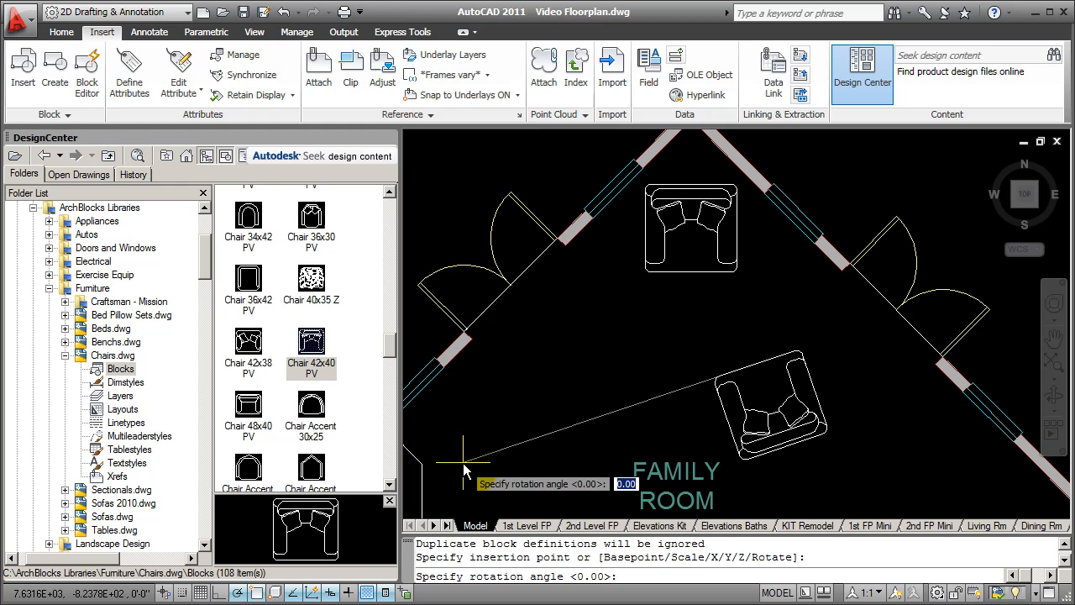
pyautogui.moveTo(651, 419)
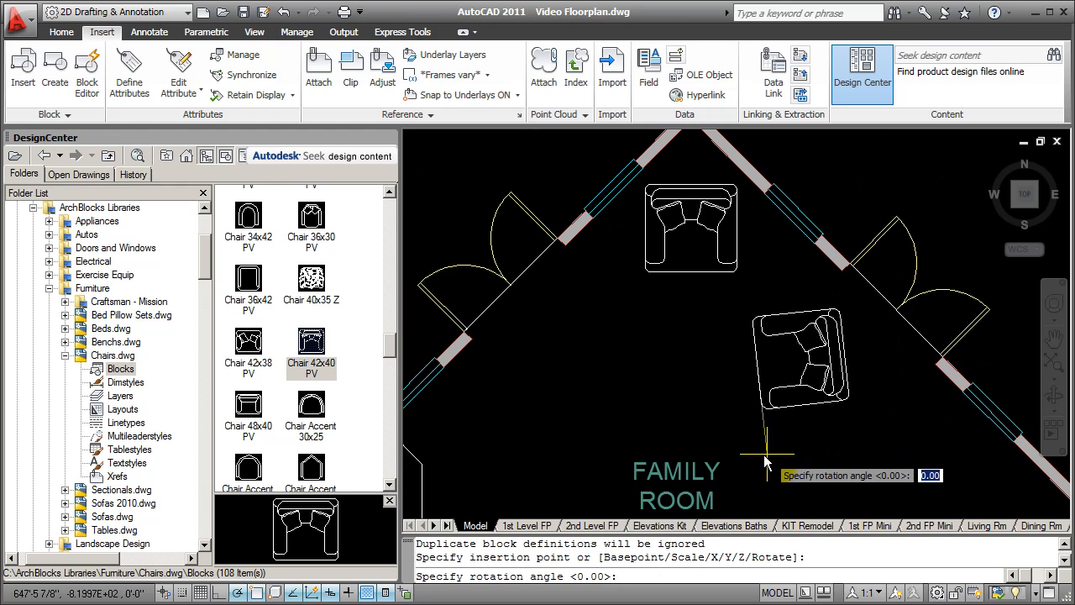
pyautogui.moveTo(760, 462)
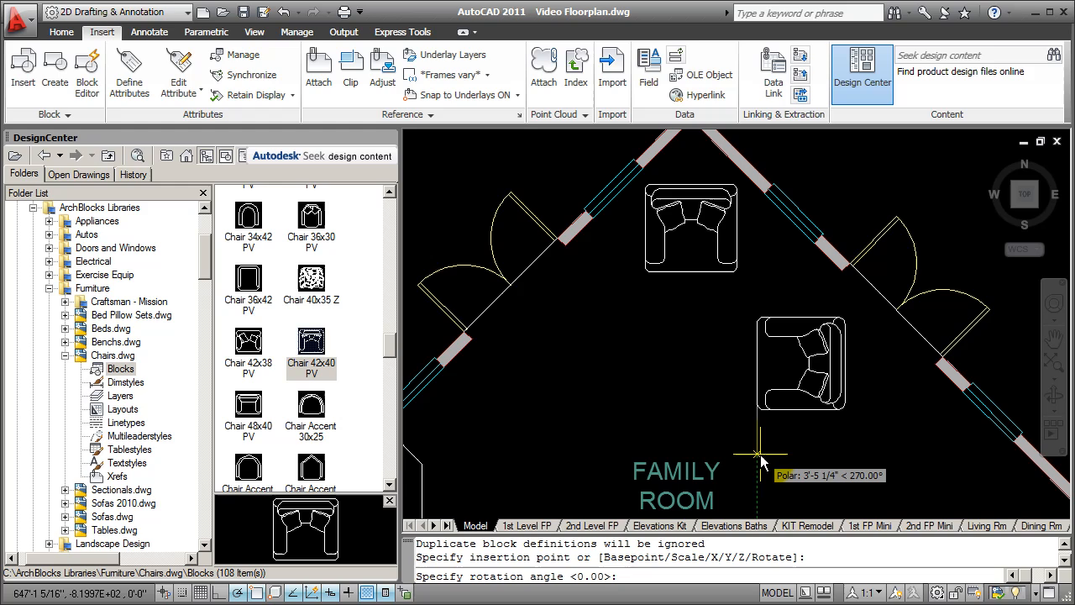